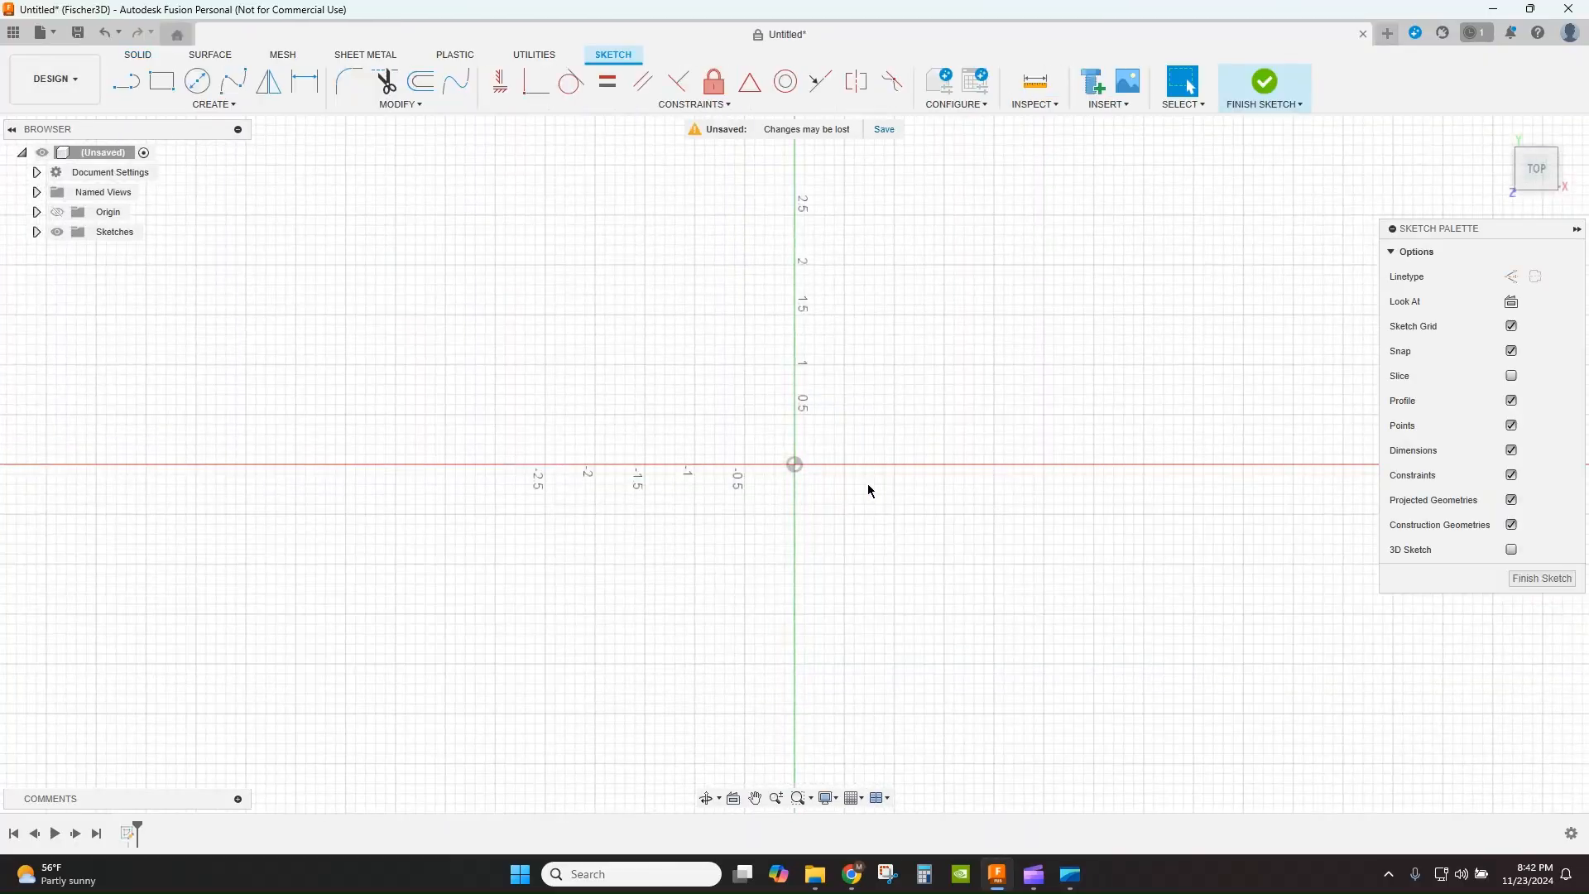
Draw the first 0.555 in battery circle and Move/Copy it repeatedly along the diagonal line.
{"action": "left_click", "coordinate": [197, 81]}
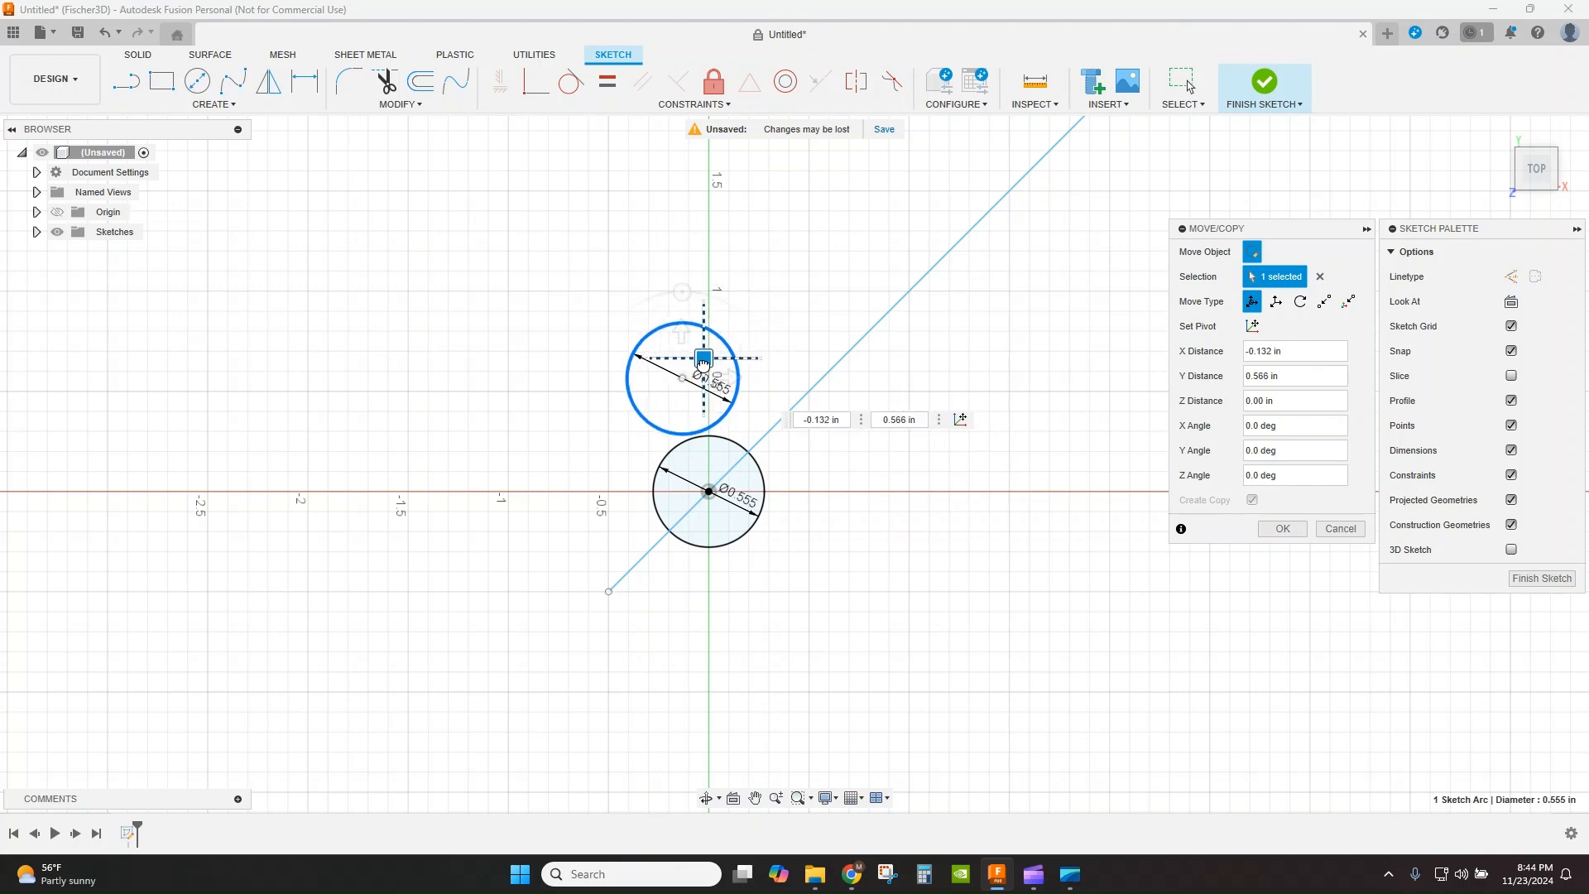
{"action": "left_click_drag", "start_coordinate": [701, 358], "coordinate": [829, 375]}
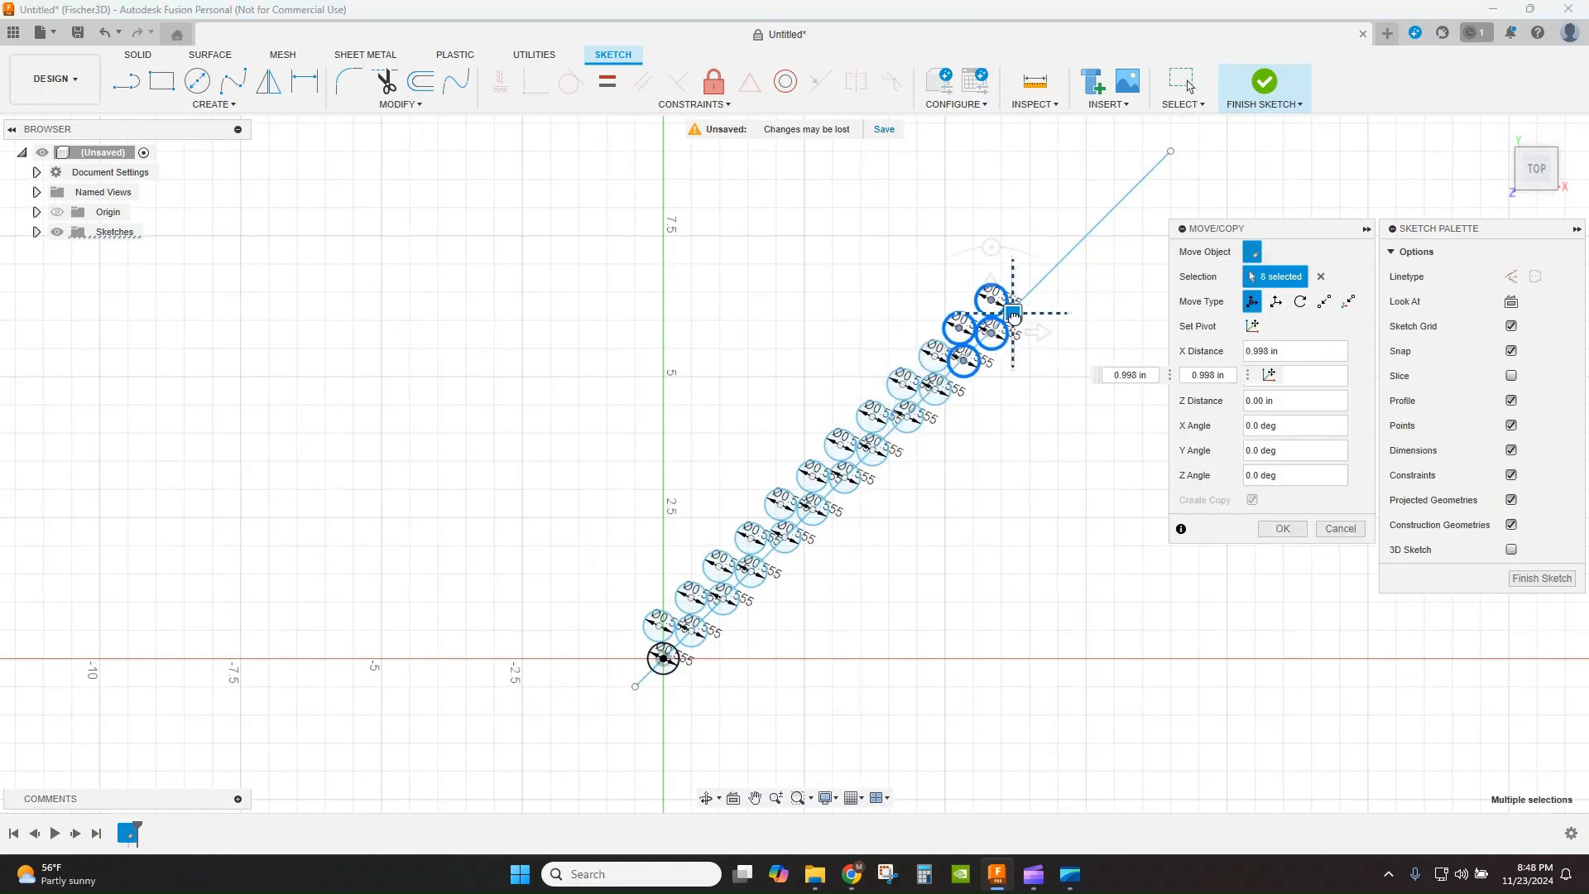
{"action": "left_click", "coordinate": [1281, 528]}
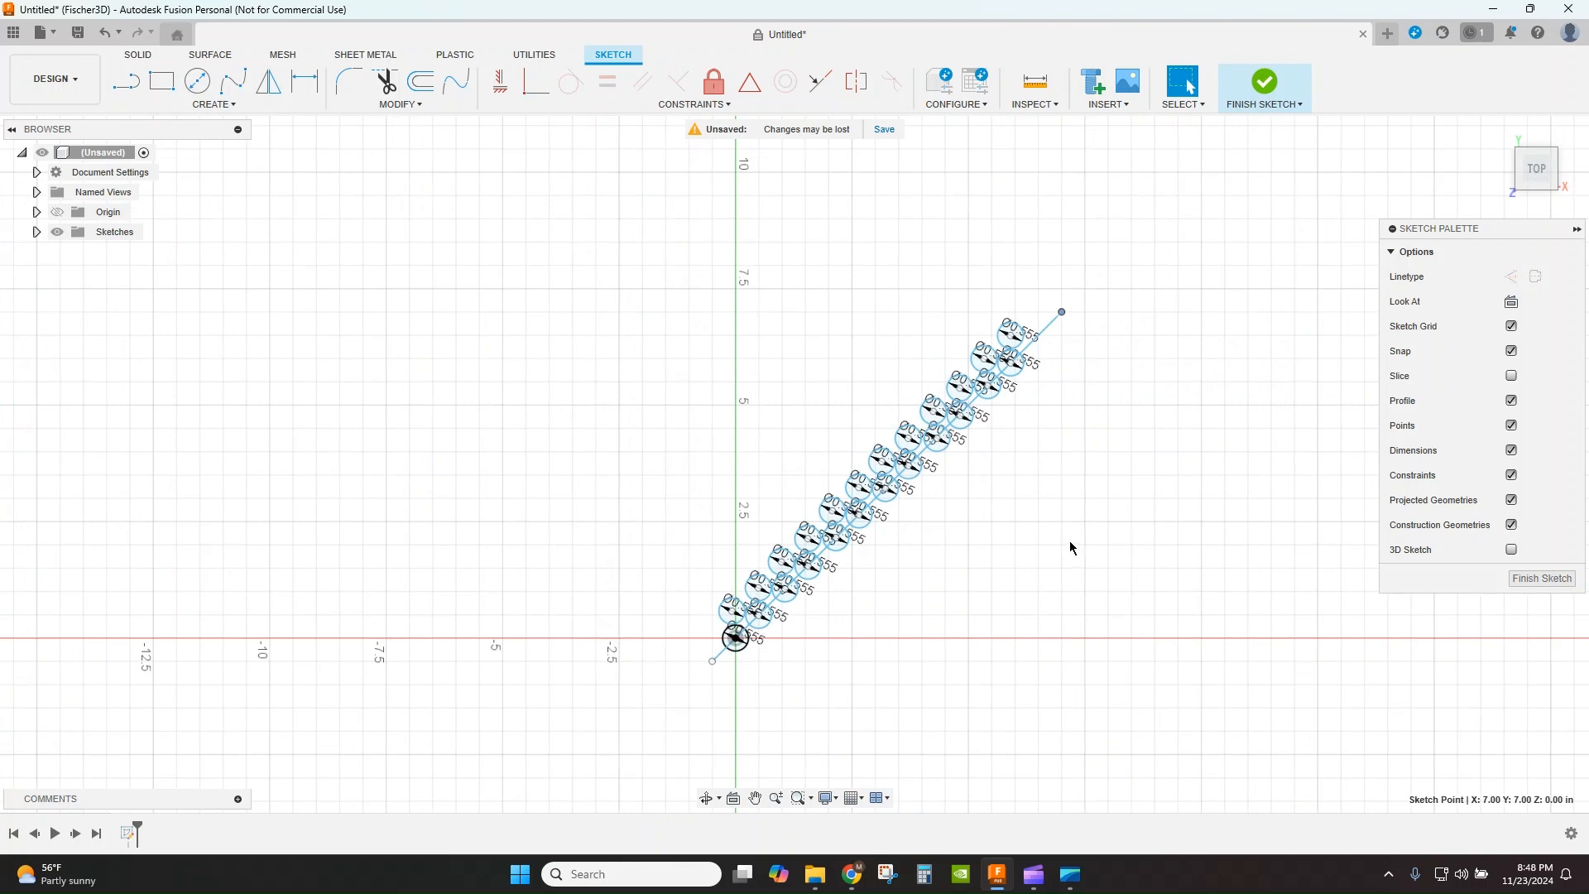
{"action": "mouse_move", "coordinate": [1081, 538]}
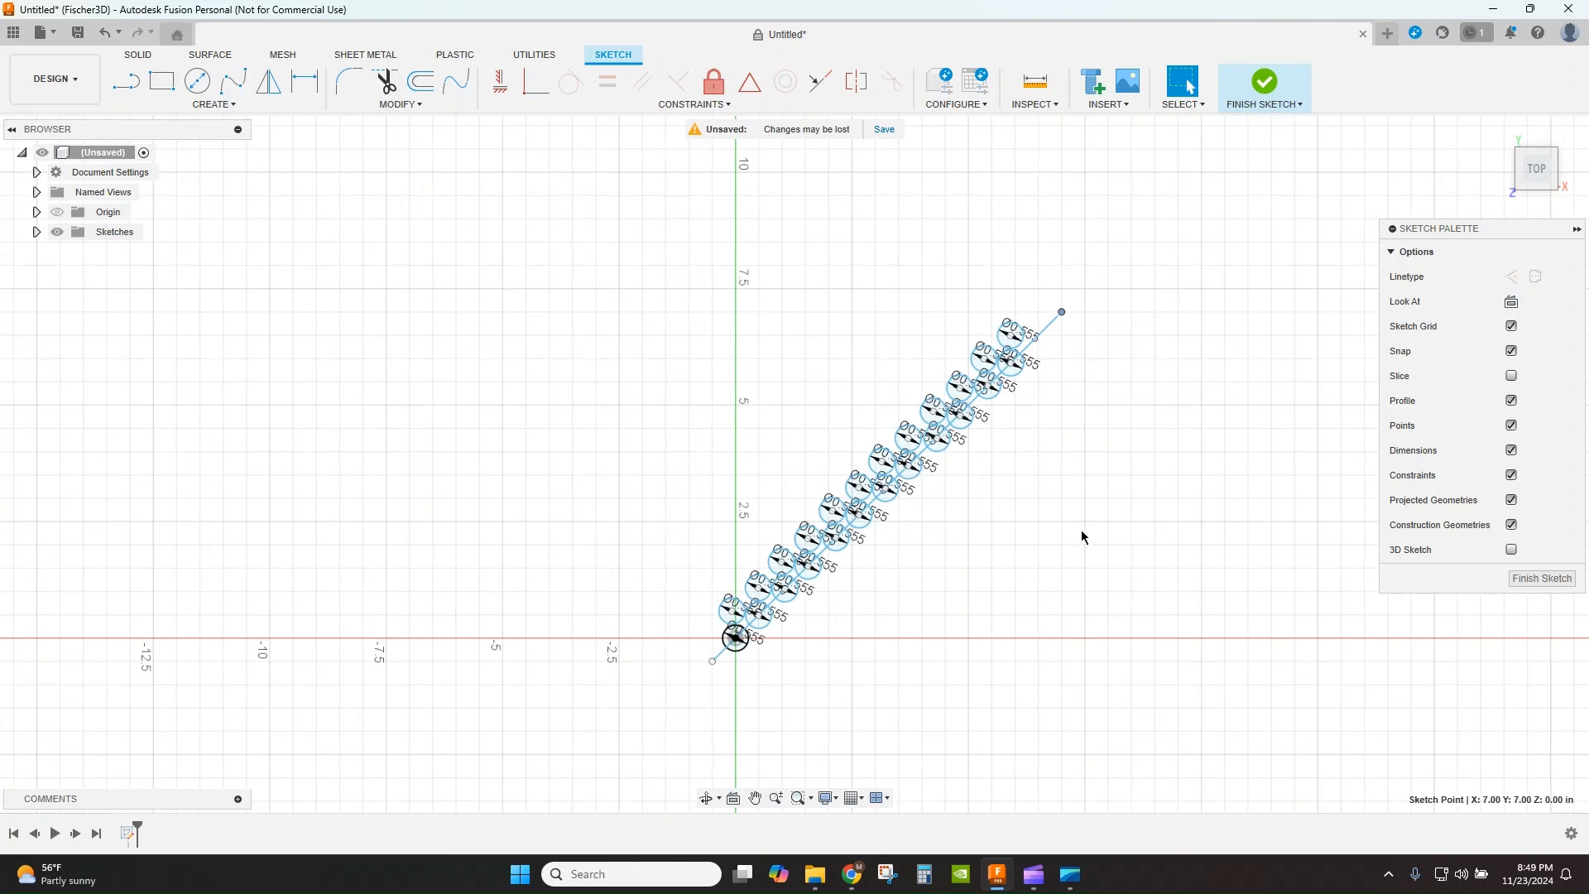
{"action": "mouse_move", "coordinate": [1188, 530]}
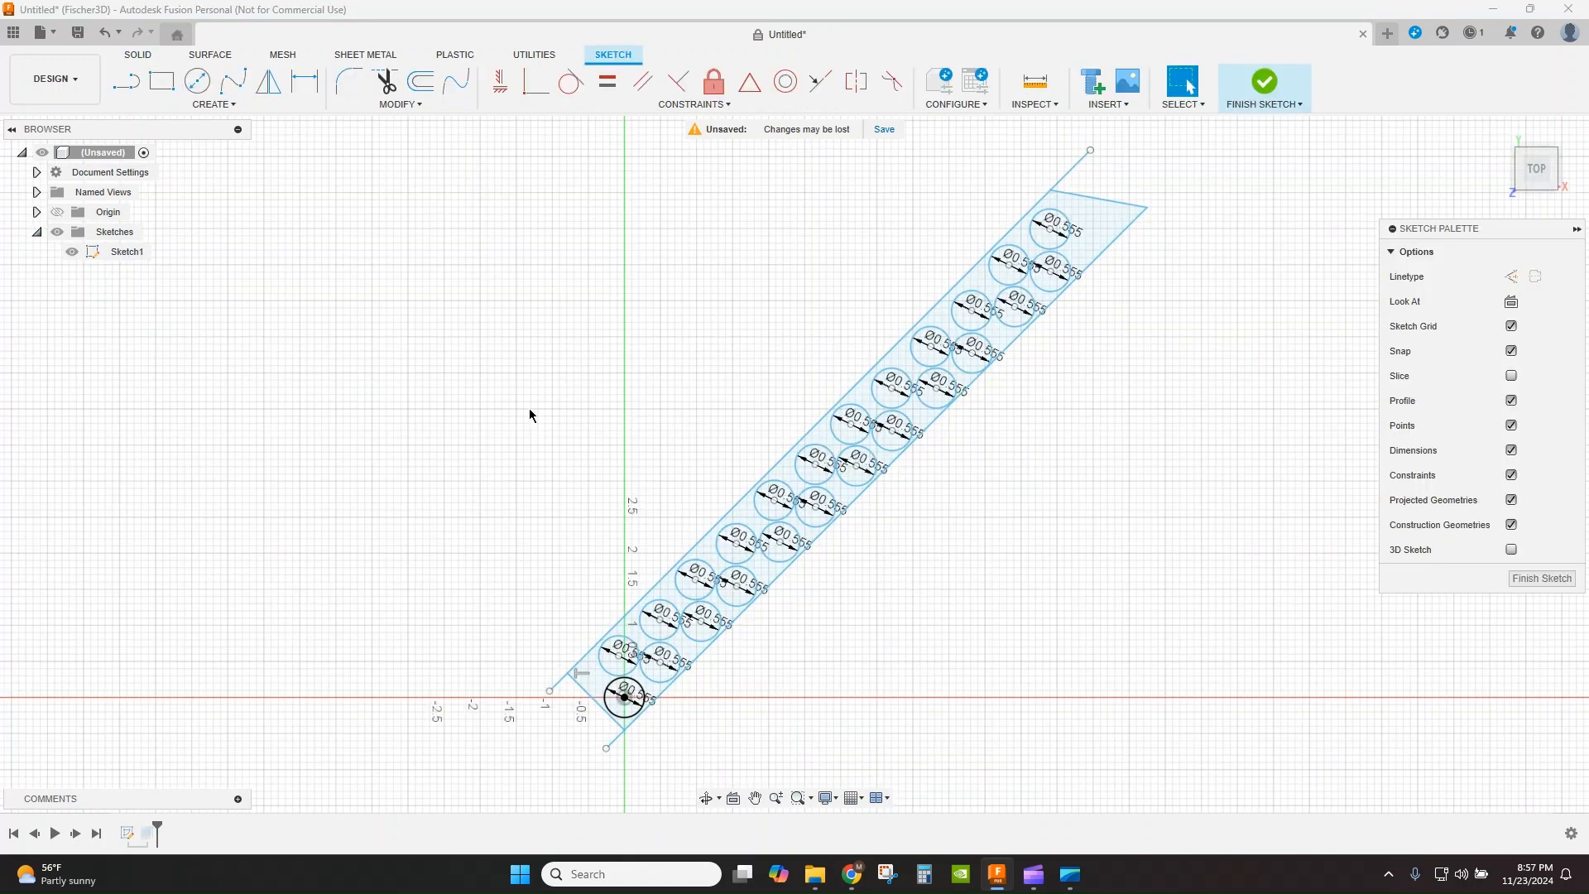
Offset the enclosing holder outline by 1.2 mm to form the thin wall.
{"action": "left_click", "coordinate": [418, 81]}
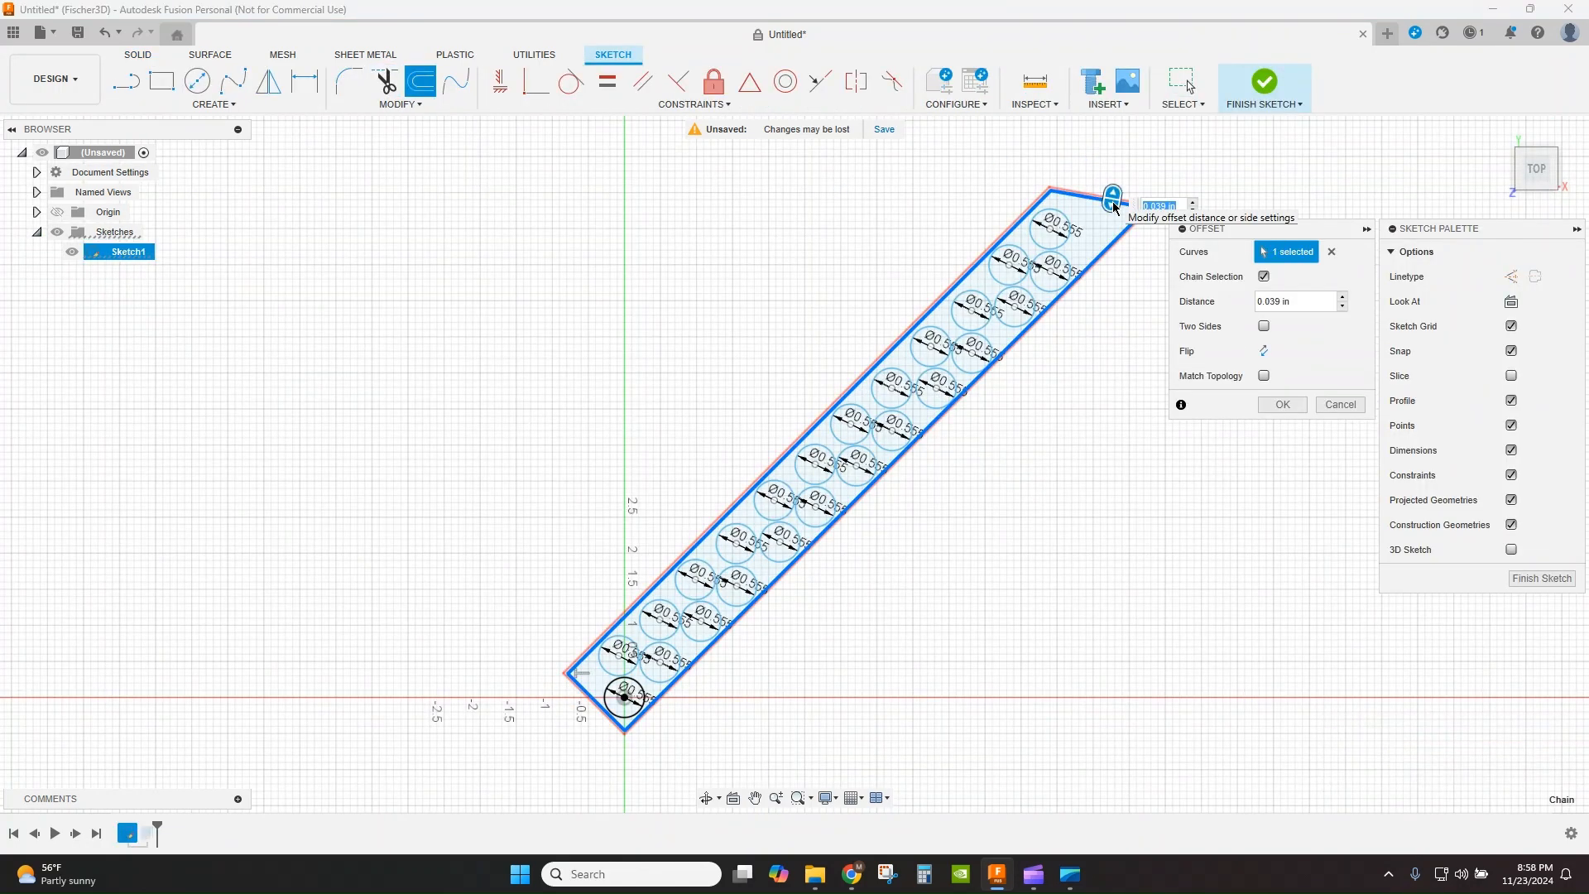
{"action": "type", "text": "1.2 mm"}
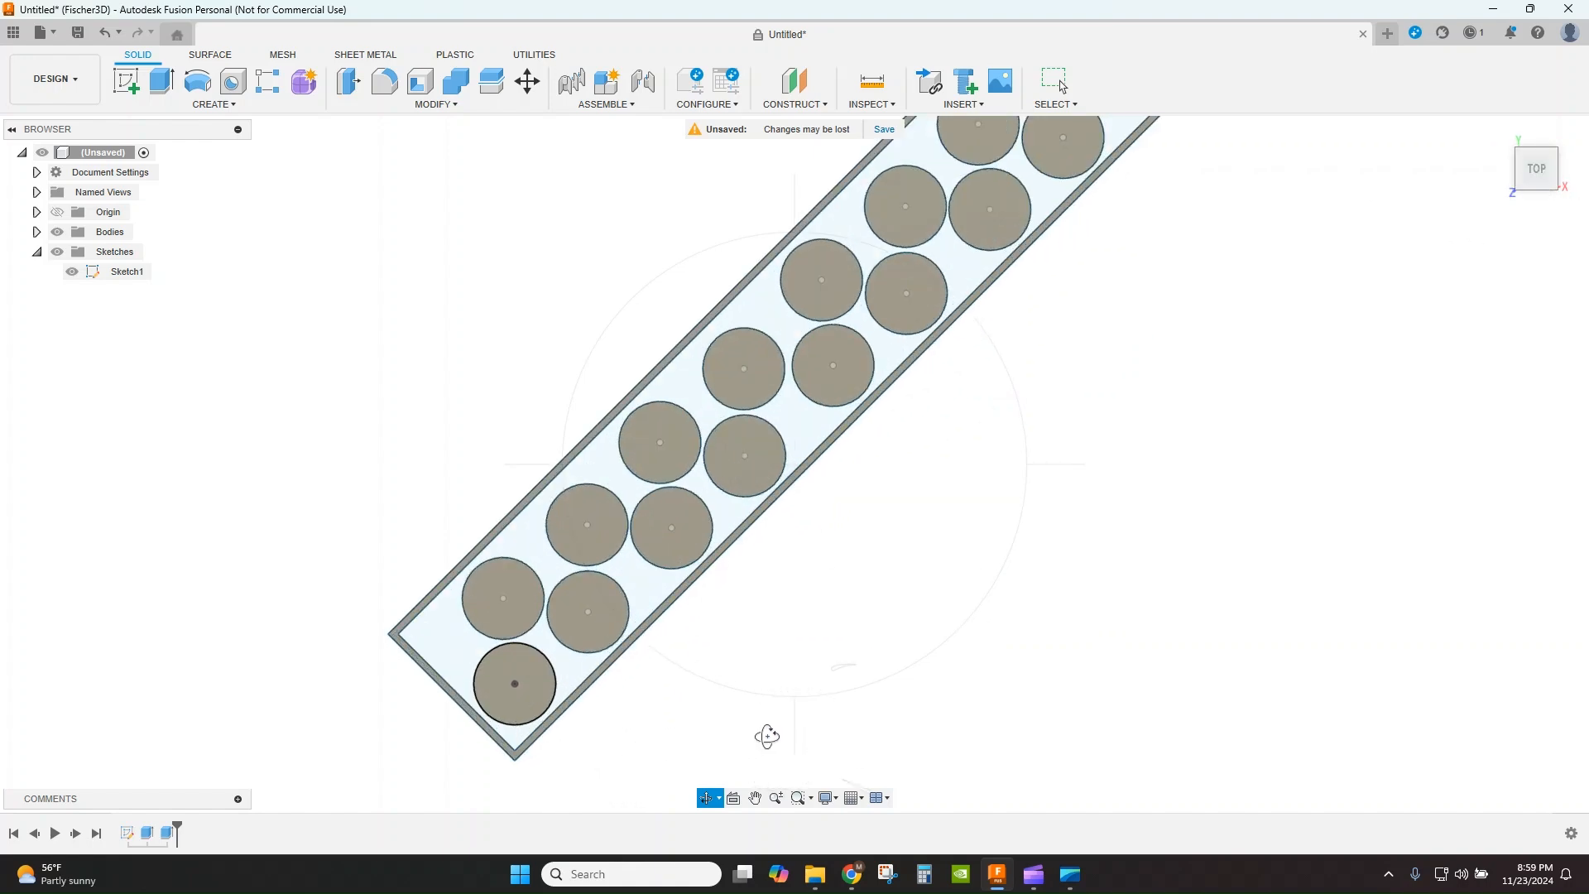
Edit Sketch1 to draw triangle lines between circles and extrude the 11 wedge profiles.
{"action": "double_click", "coordinate": [126, 269]}
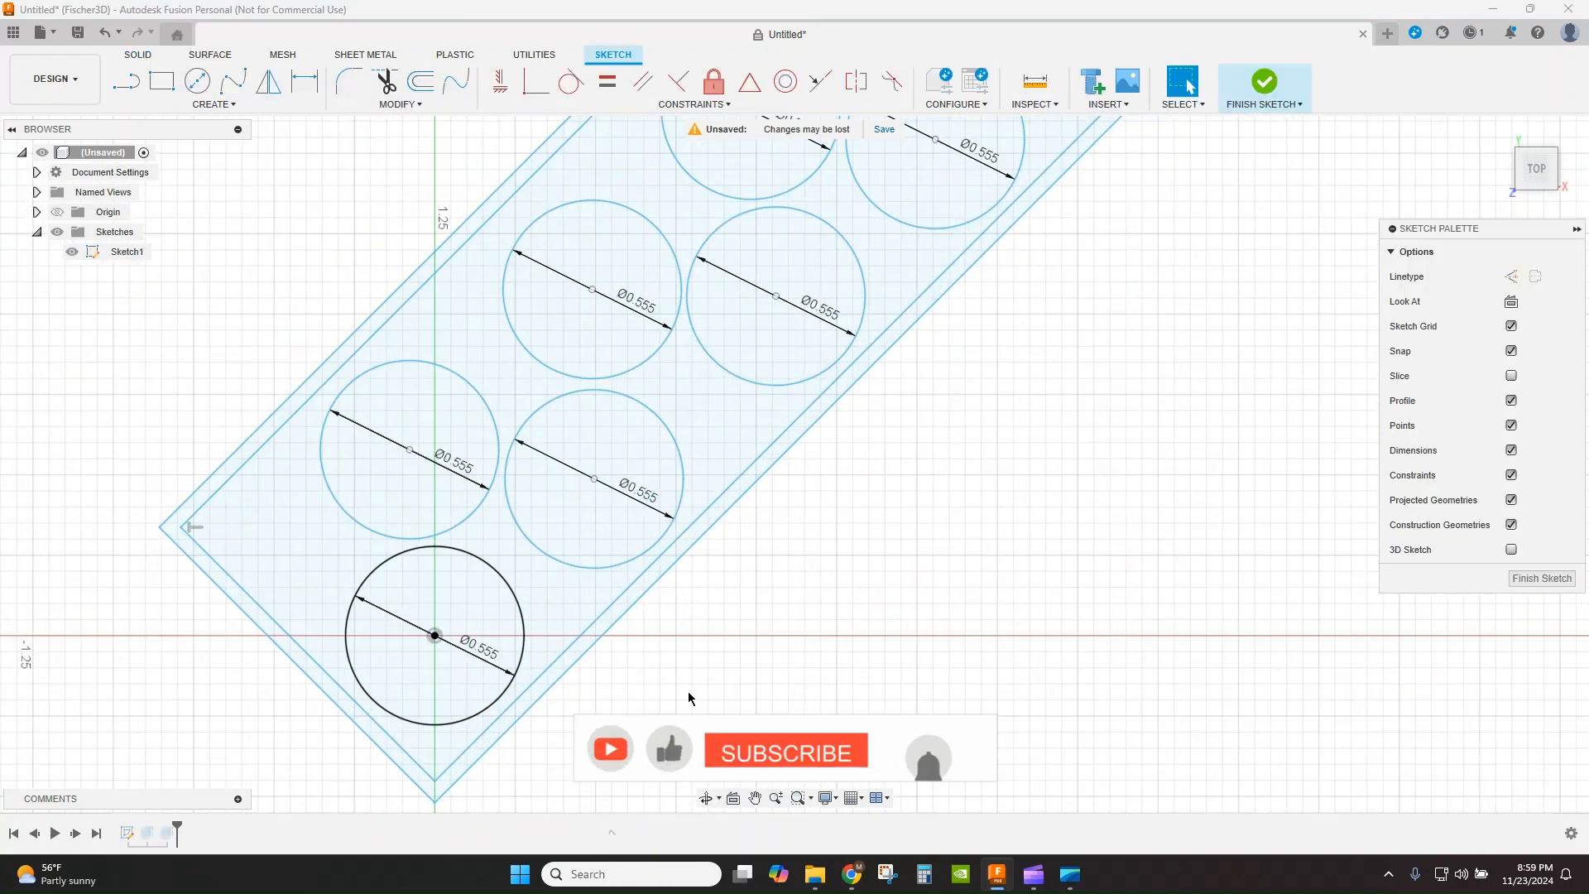
{"action": "left_click", "coordinate": [785, 750]}
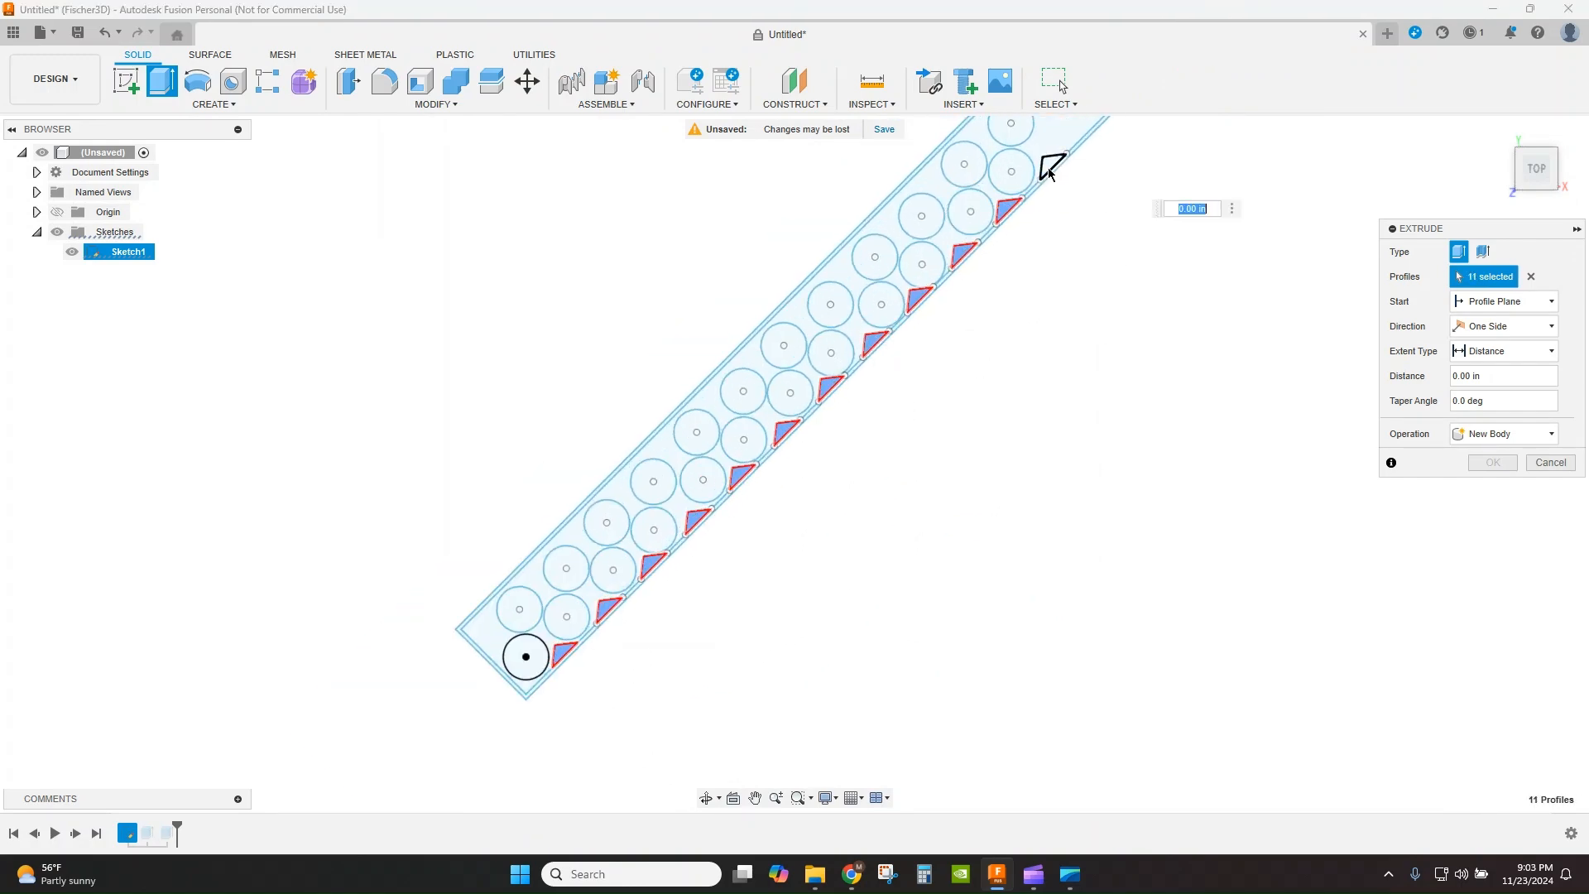
{"action": "left_click", "coordinate": [1492, 462]}
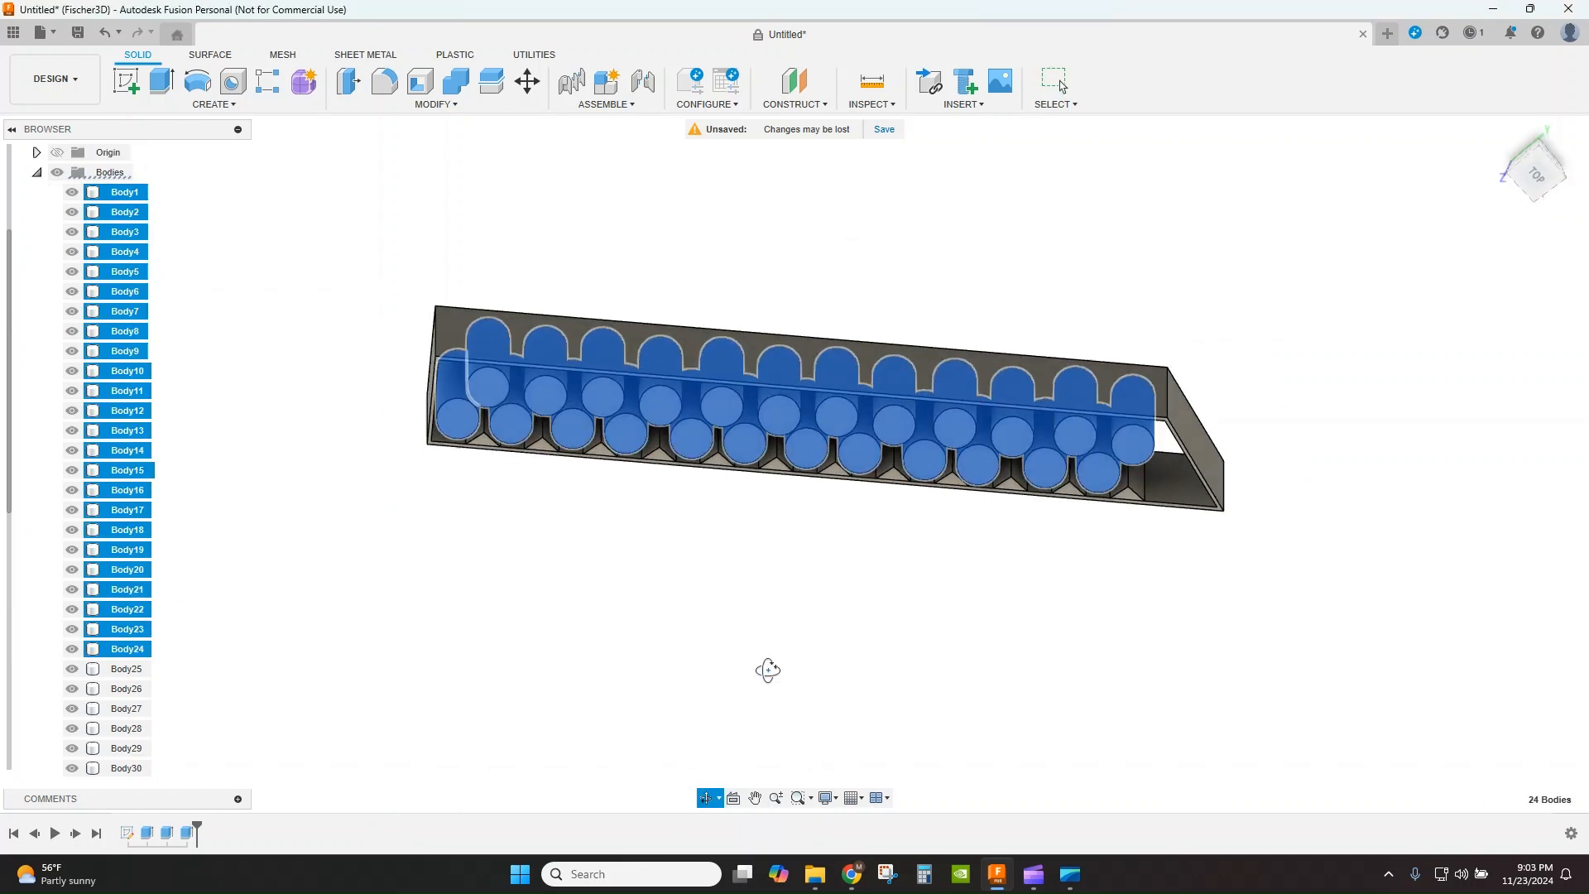
Group the 24 battery bodies into a folder and Combine the wedge bodies into the wall.
{"action": "right_click", "coordinate": [126, 212]}
{"action": "type", "text": "Batts"}
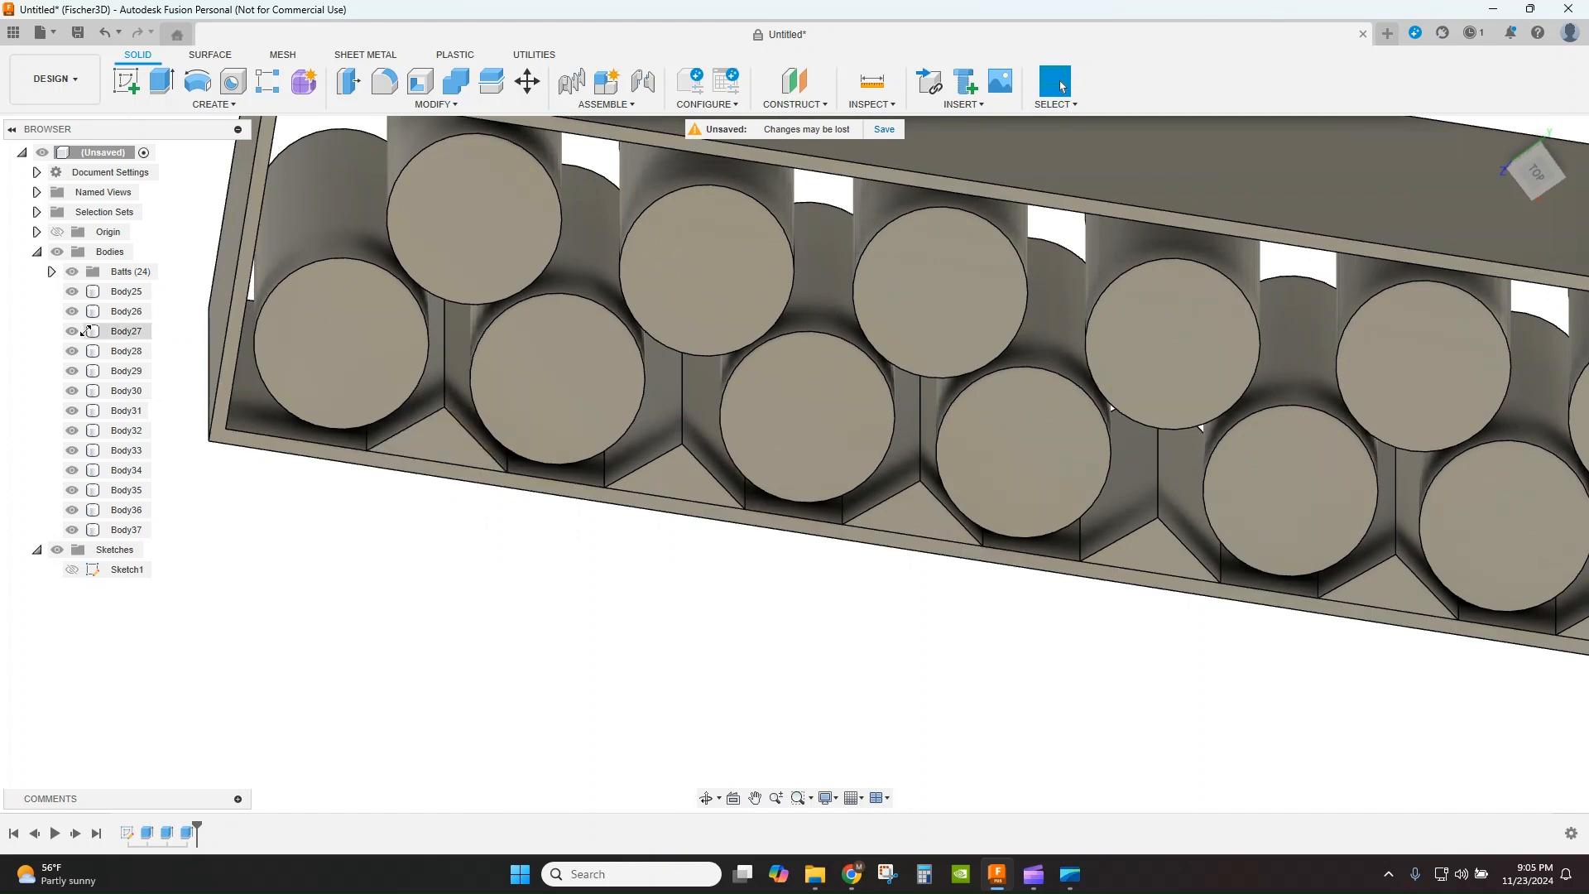
{"action": "left_click", "coordinate": [453, 81]}
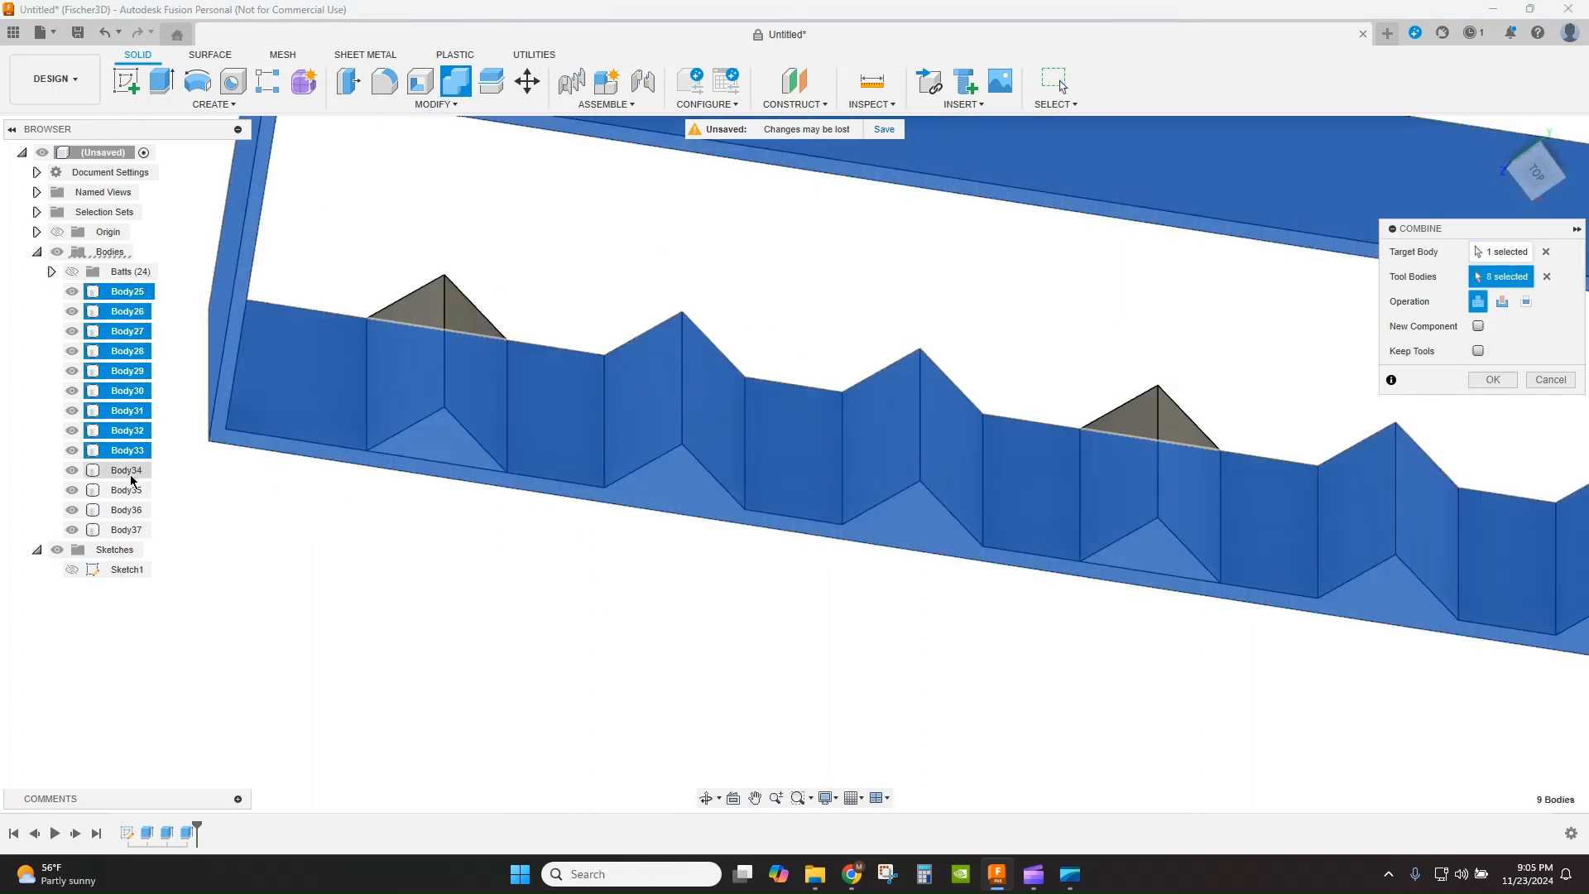
{"action": "left_click", "coordinate": [1490, 379]}
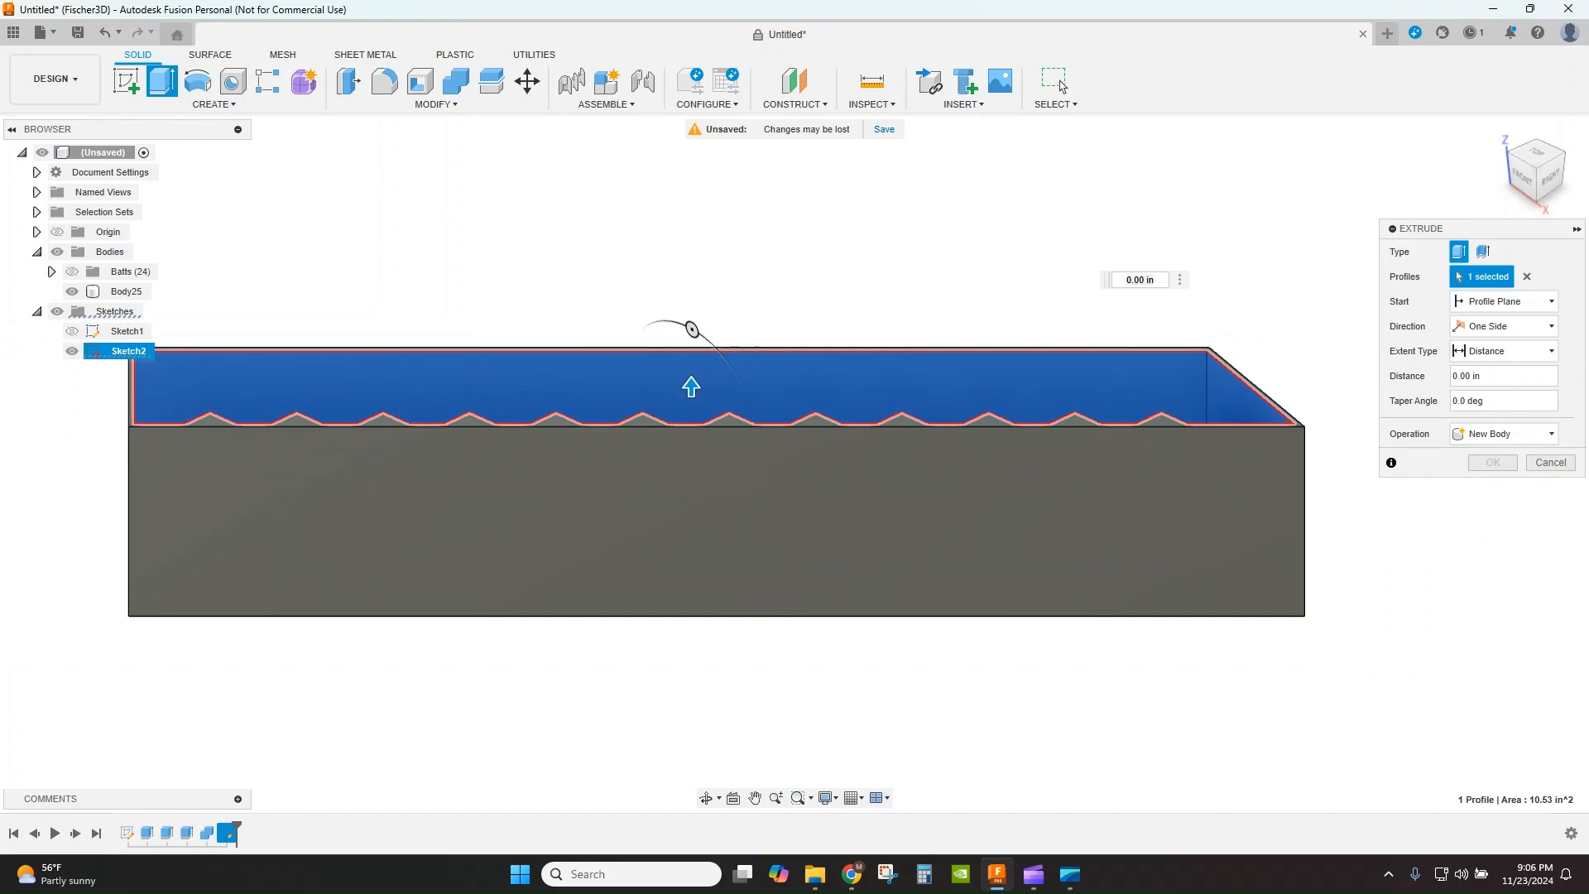
Extrude the side profile 0.039 in with Join to give the holder a floor.
{"action": "left_click_drag", "start_coordinate": [690, 386], "coordinate": [755, 425]}
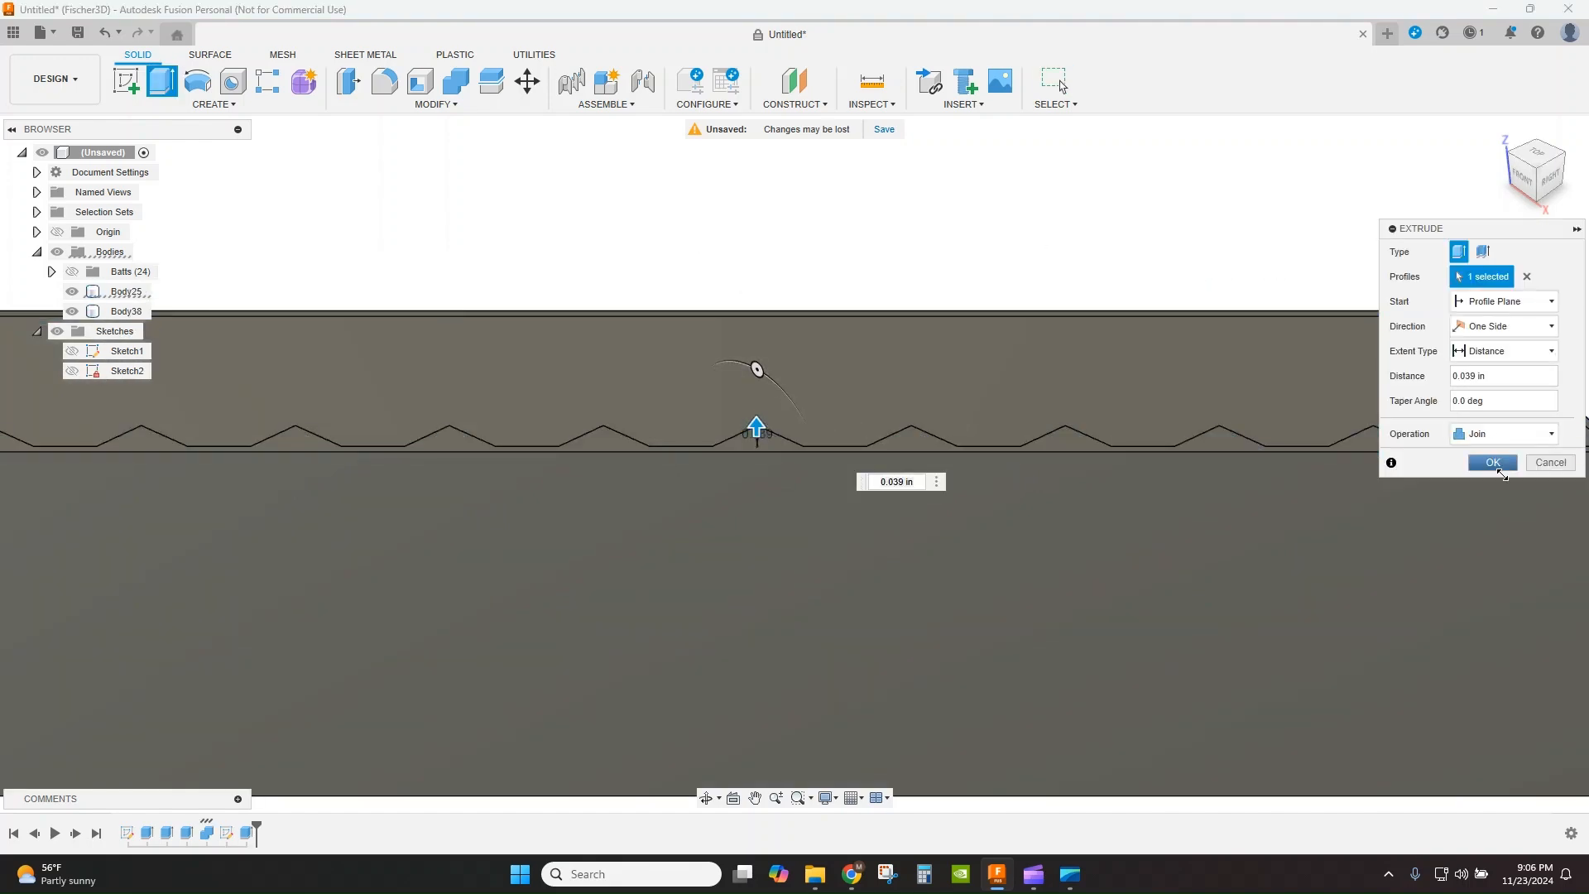
{"action": "left_click", "coordinate": [1491, 462]}
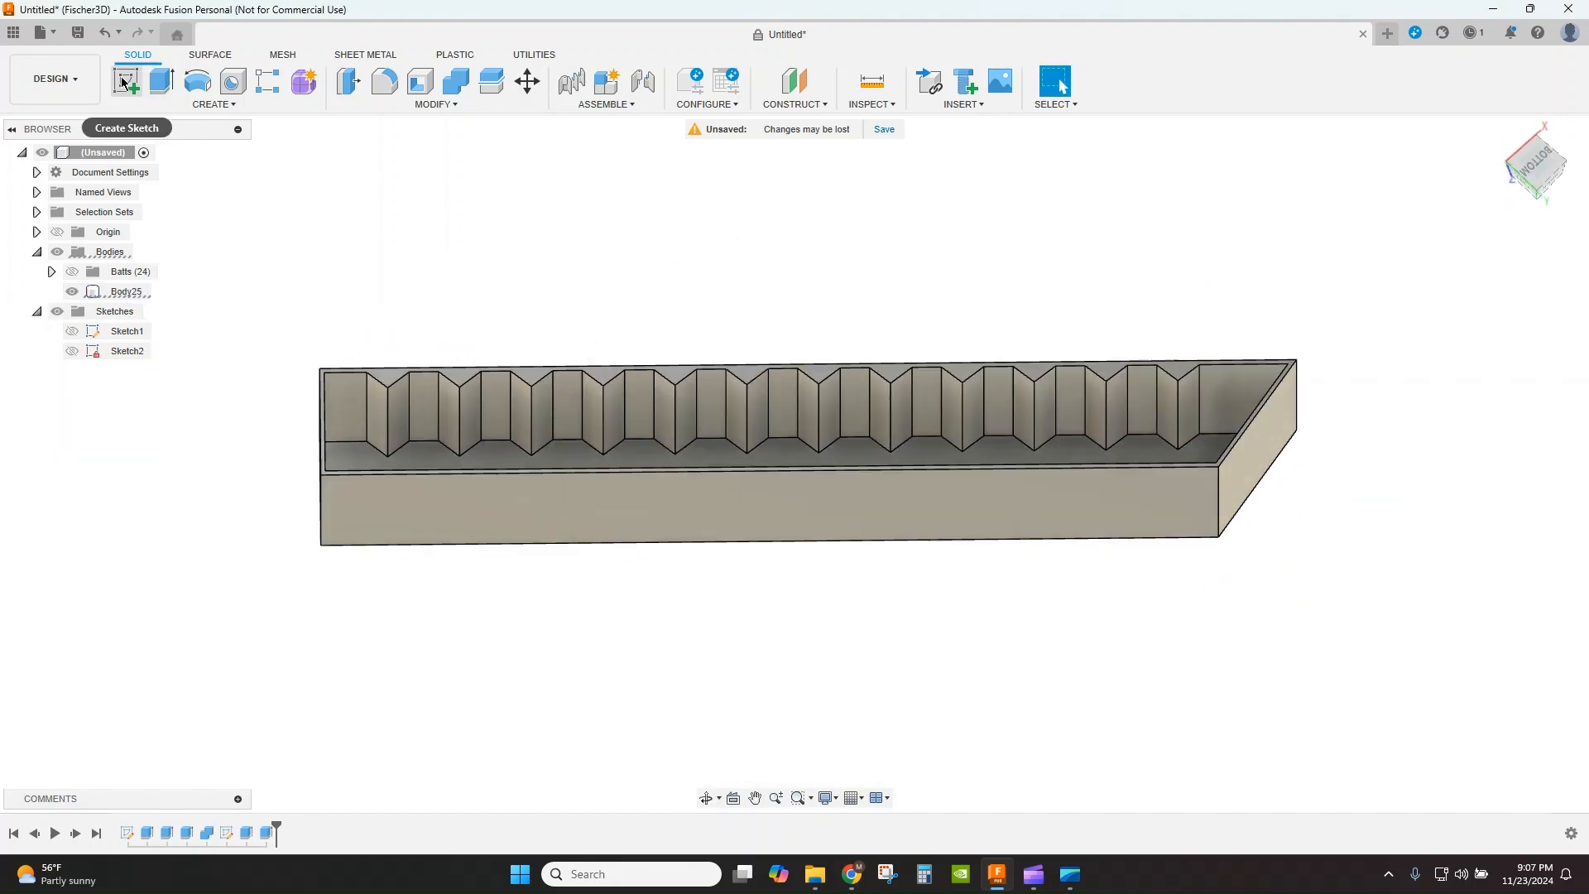
Sketch the rectangular window on the holder's side wall and finish the sketch.
{"action": "left_click", "coordinate": [124, 81]}
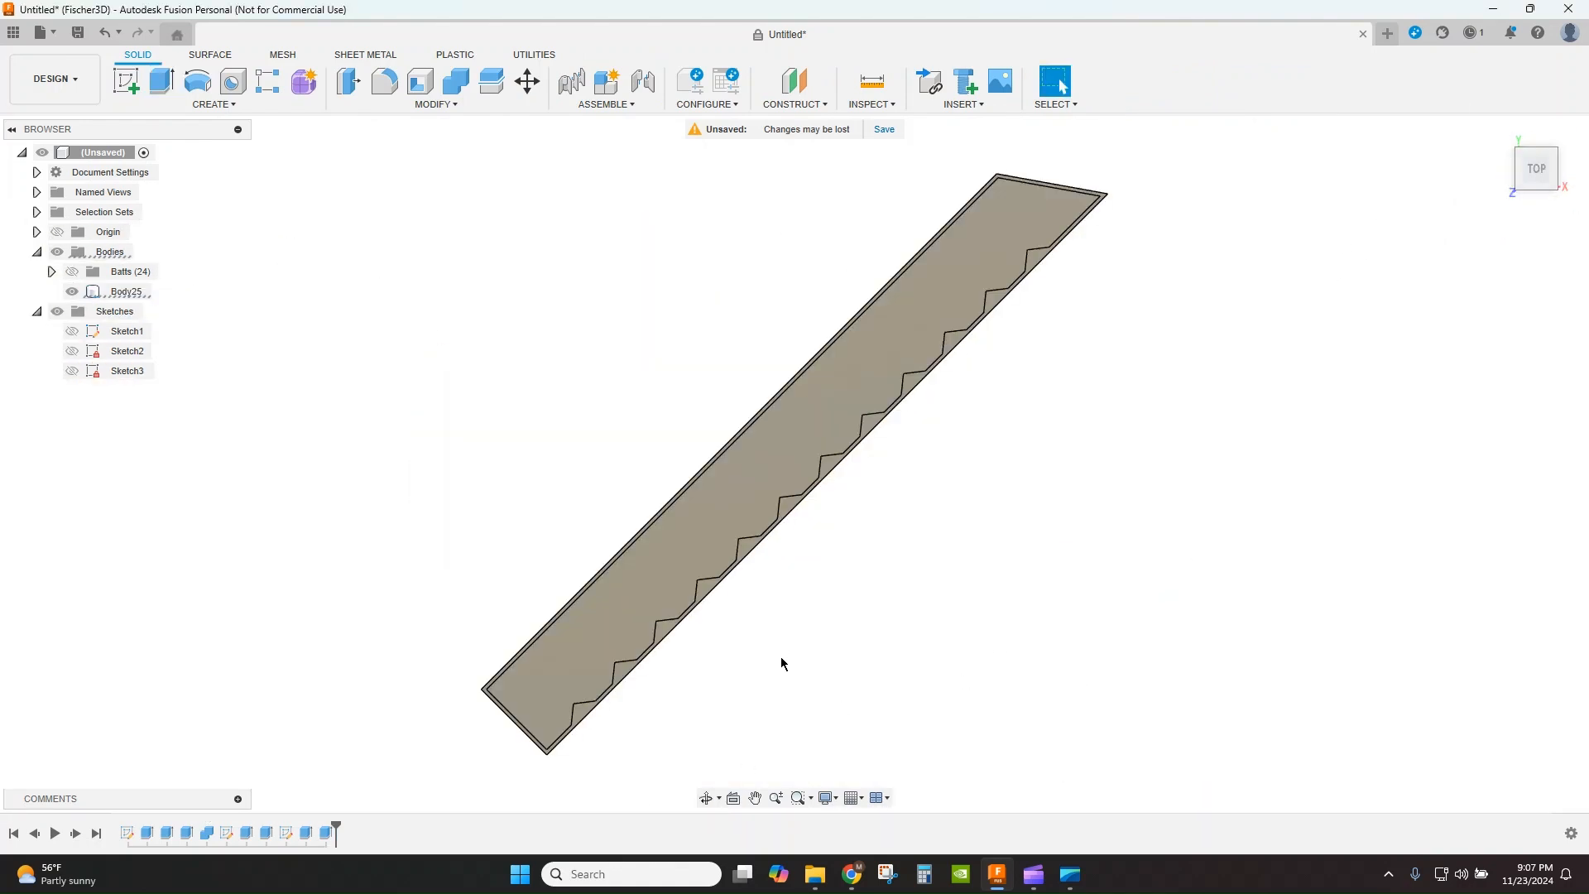
{"action": "mouse_move", "coordinate": [801, 660]}
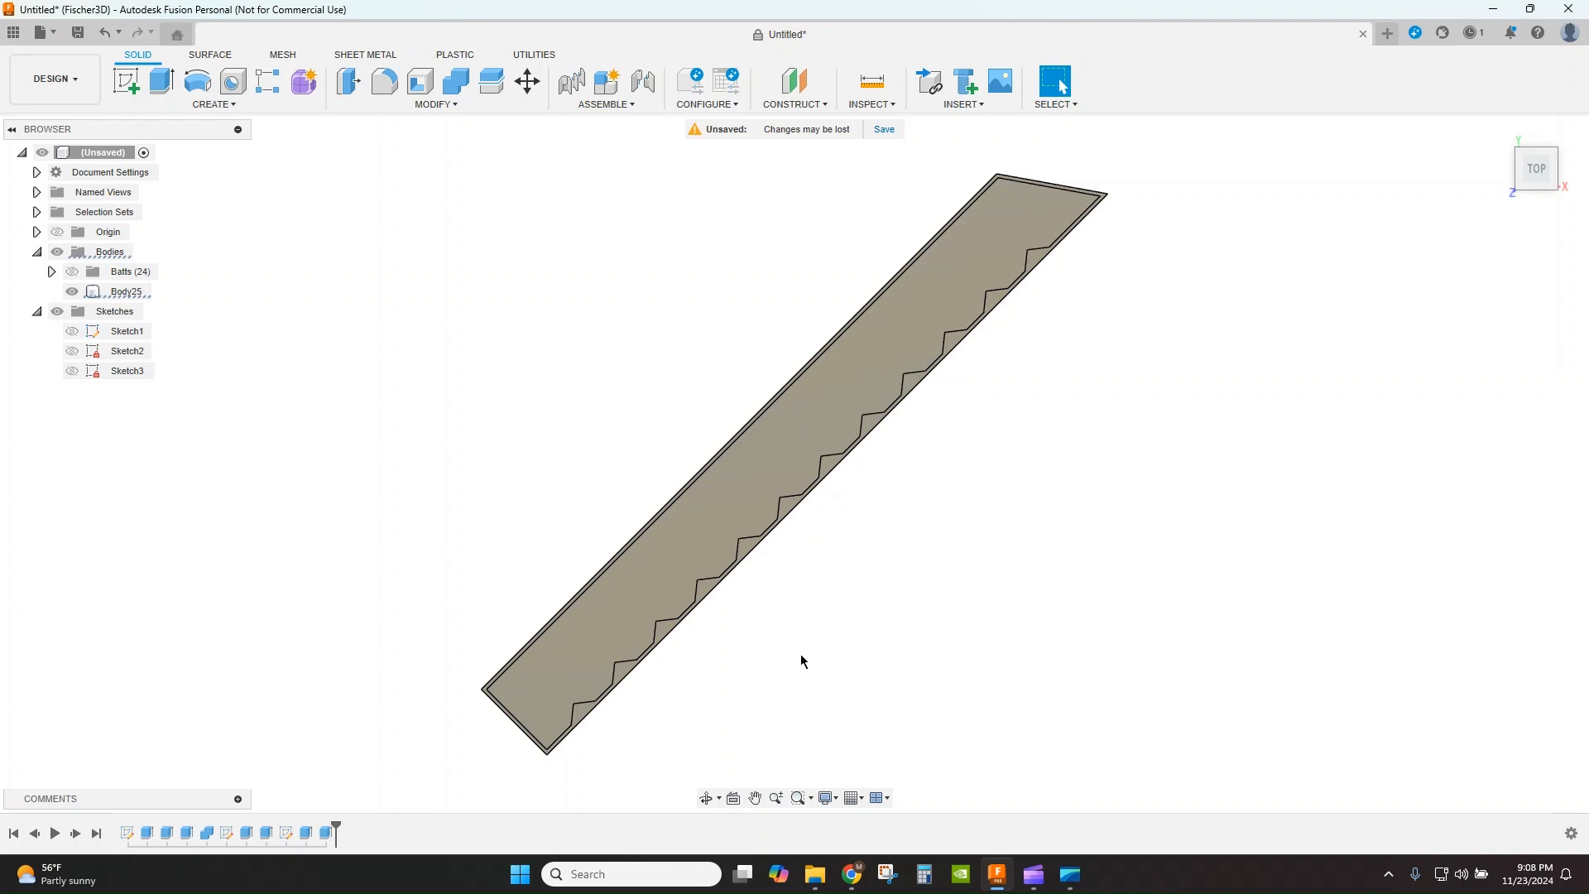
{"action": "left_click", "coordinate": [129, 270]}
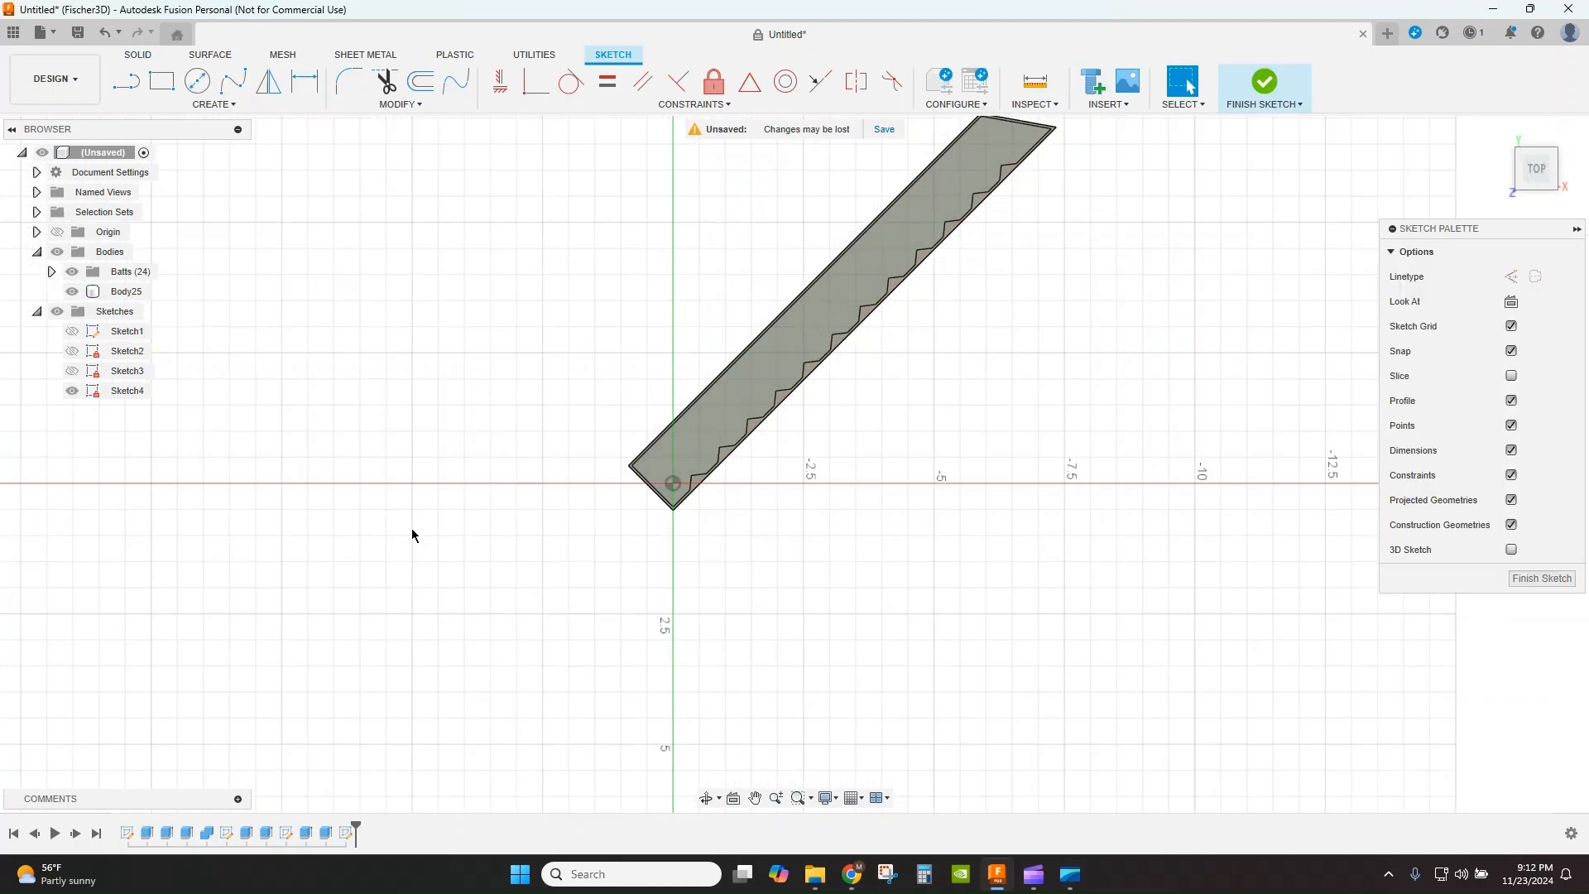
{"action": "left_click", "coordinate": [197, 81]}
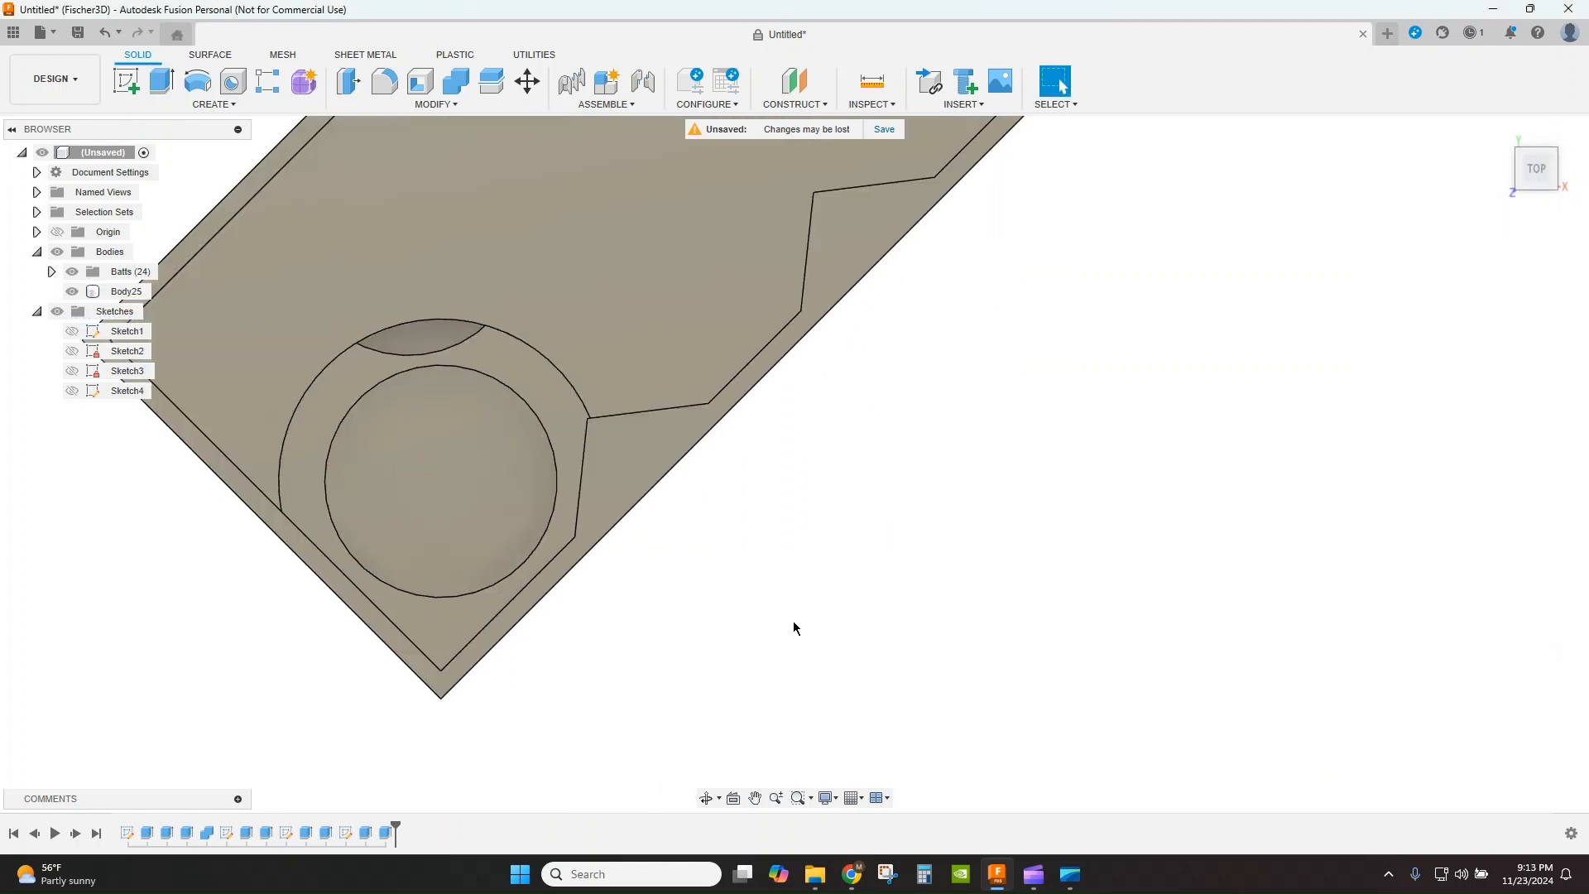
{"action": "left_click", "coordinate": [127, 81]}
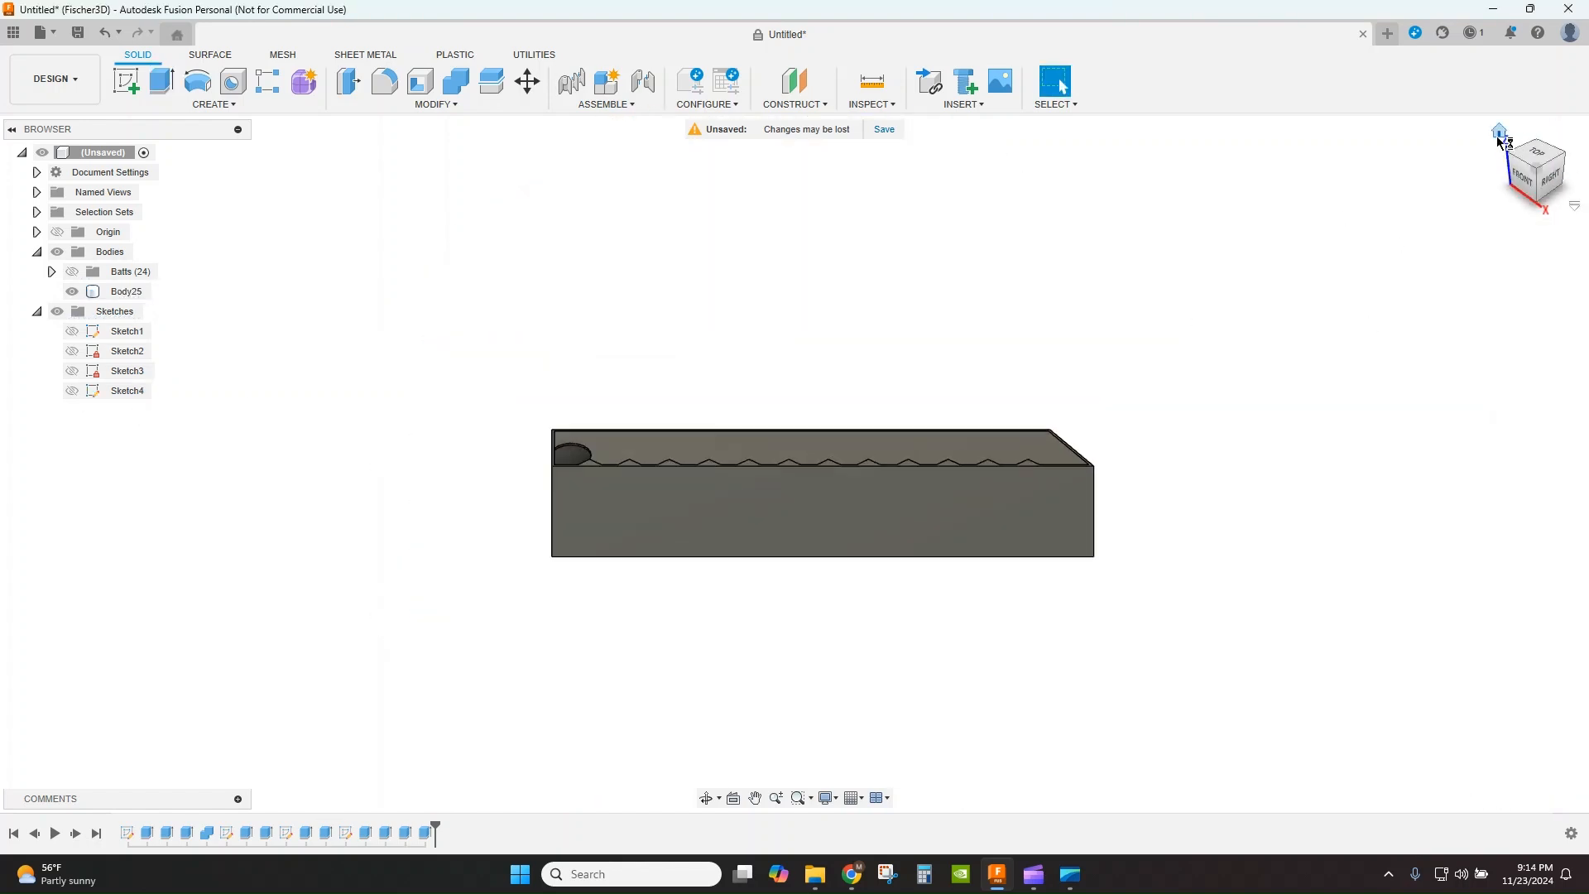
Cut the side window -1 mm and a -0.05 in groove along the top edge.
{"action": "left_click", "coordinate": [1499, 132]}
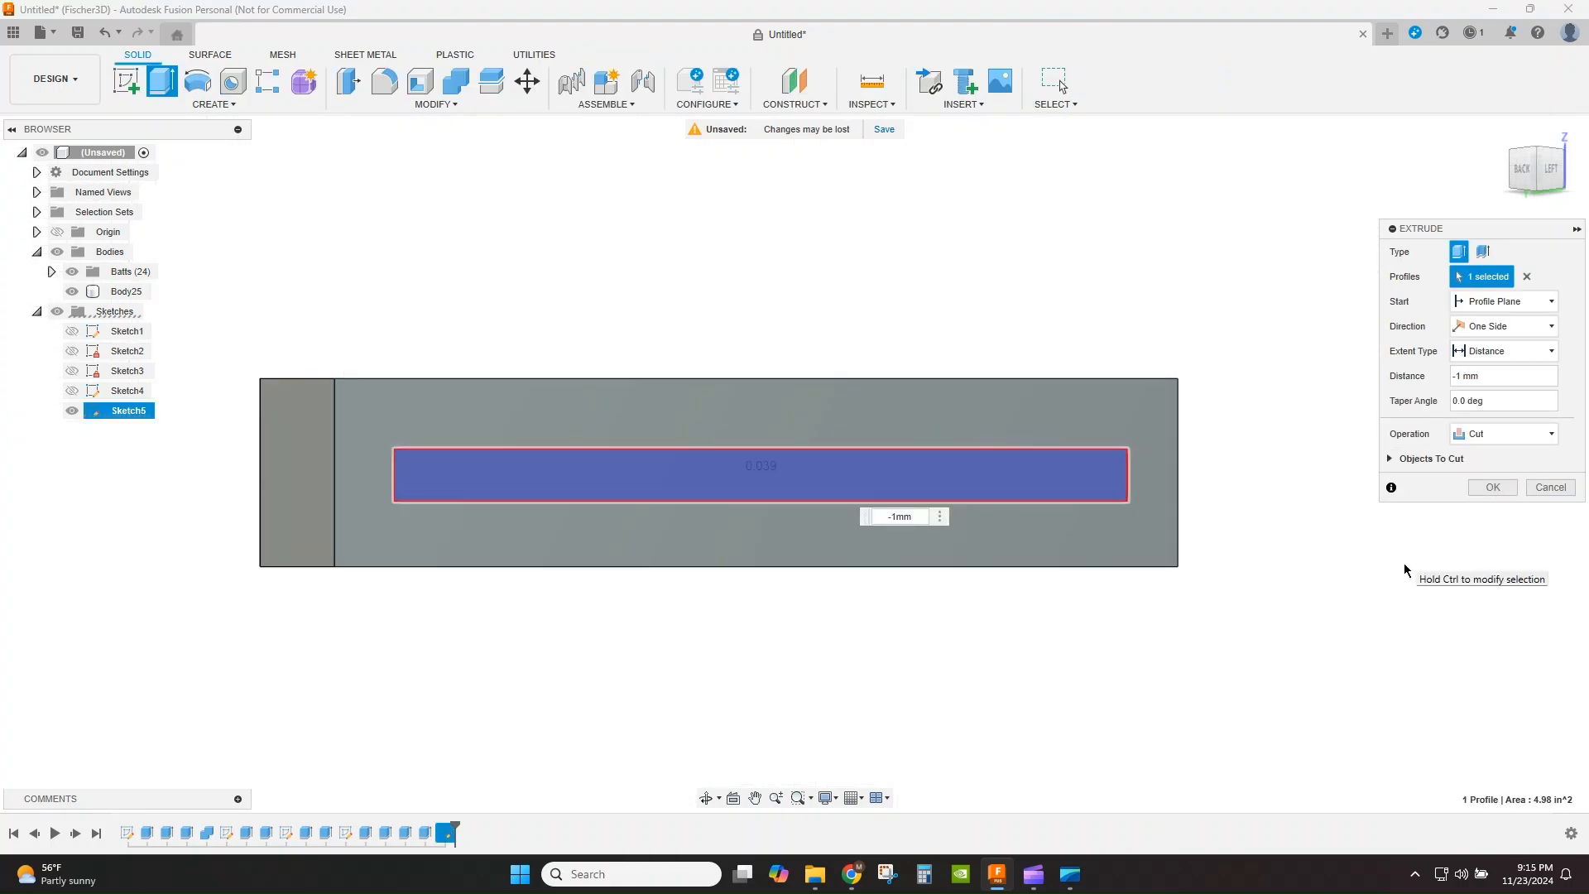
{"action": "left_click", "coordinate": [1491, 487]}
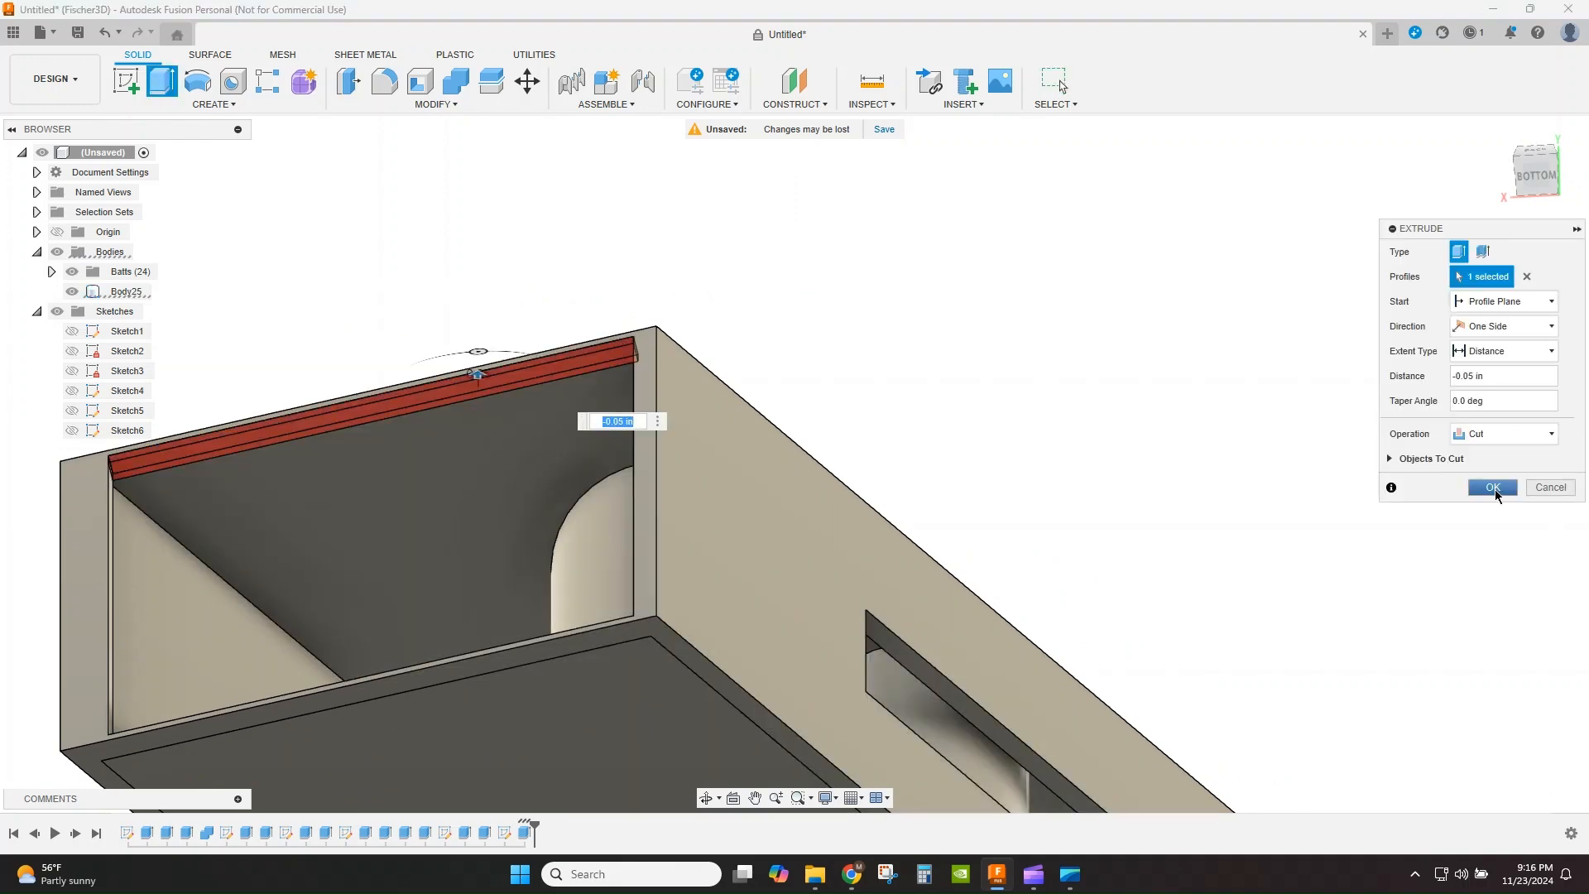
{"action": "left_click", "coordinate": [1491, 487]}
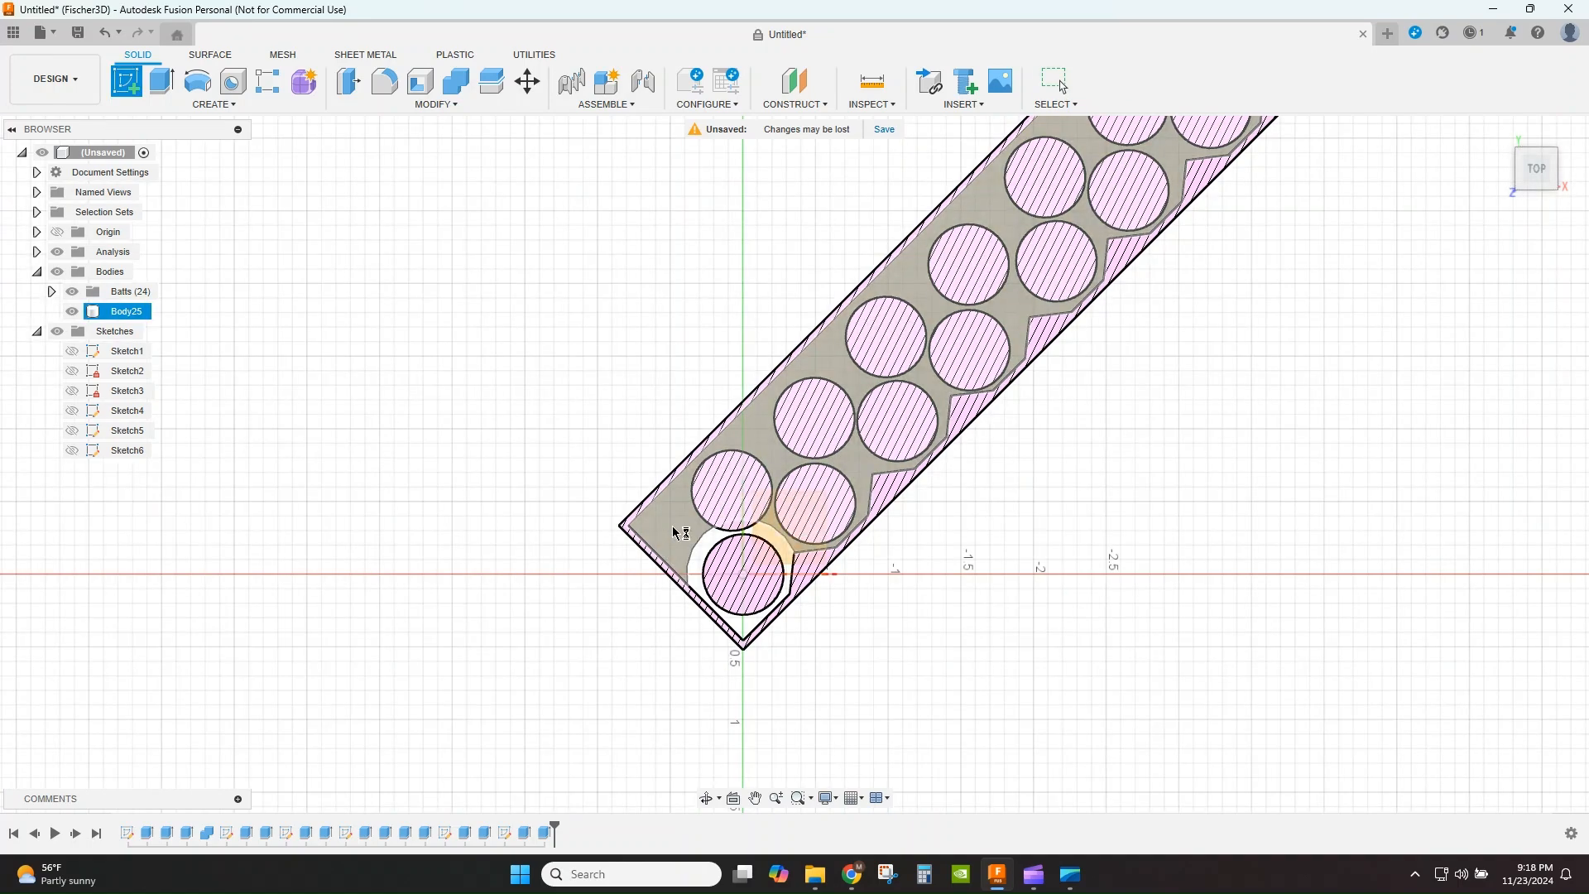
Begin a Center Point Arc from the holder's lower corner near the finger notch.
{"action": "left_click", "coordinate": [124, 81]}
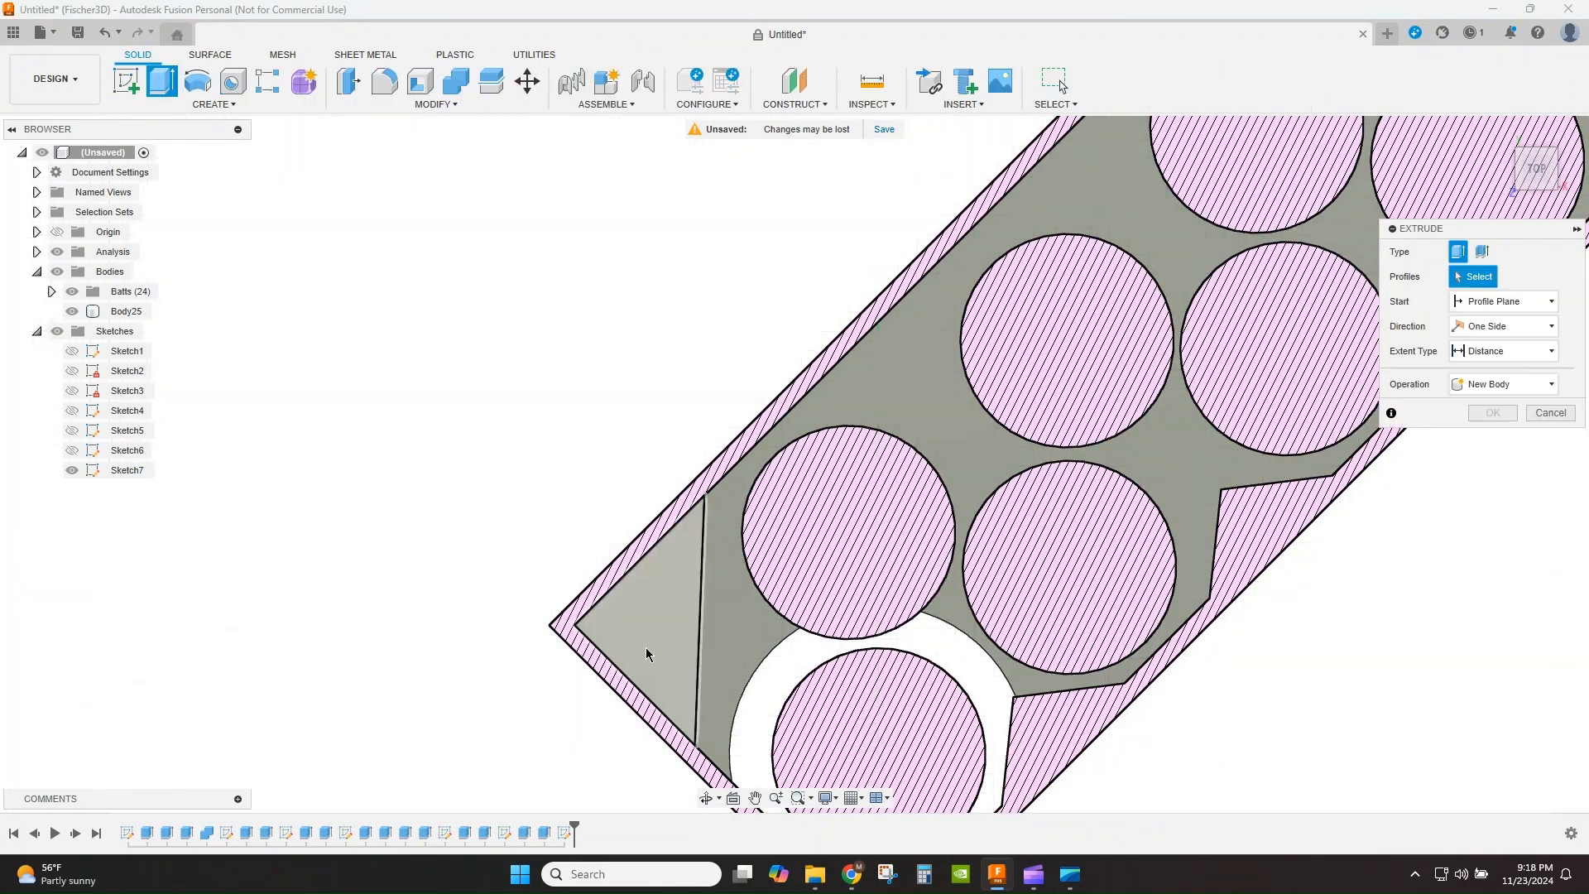
{"action": "left_click", "coordinate": [644, 608]}
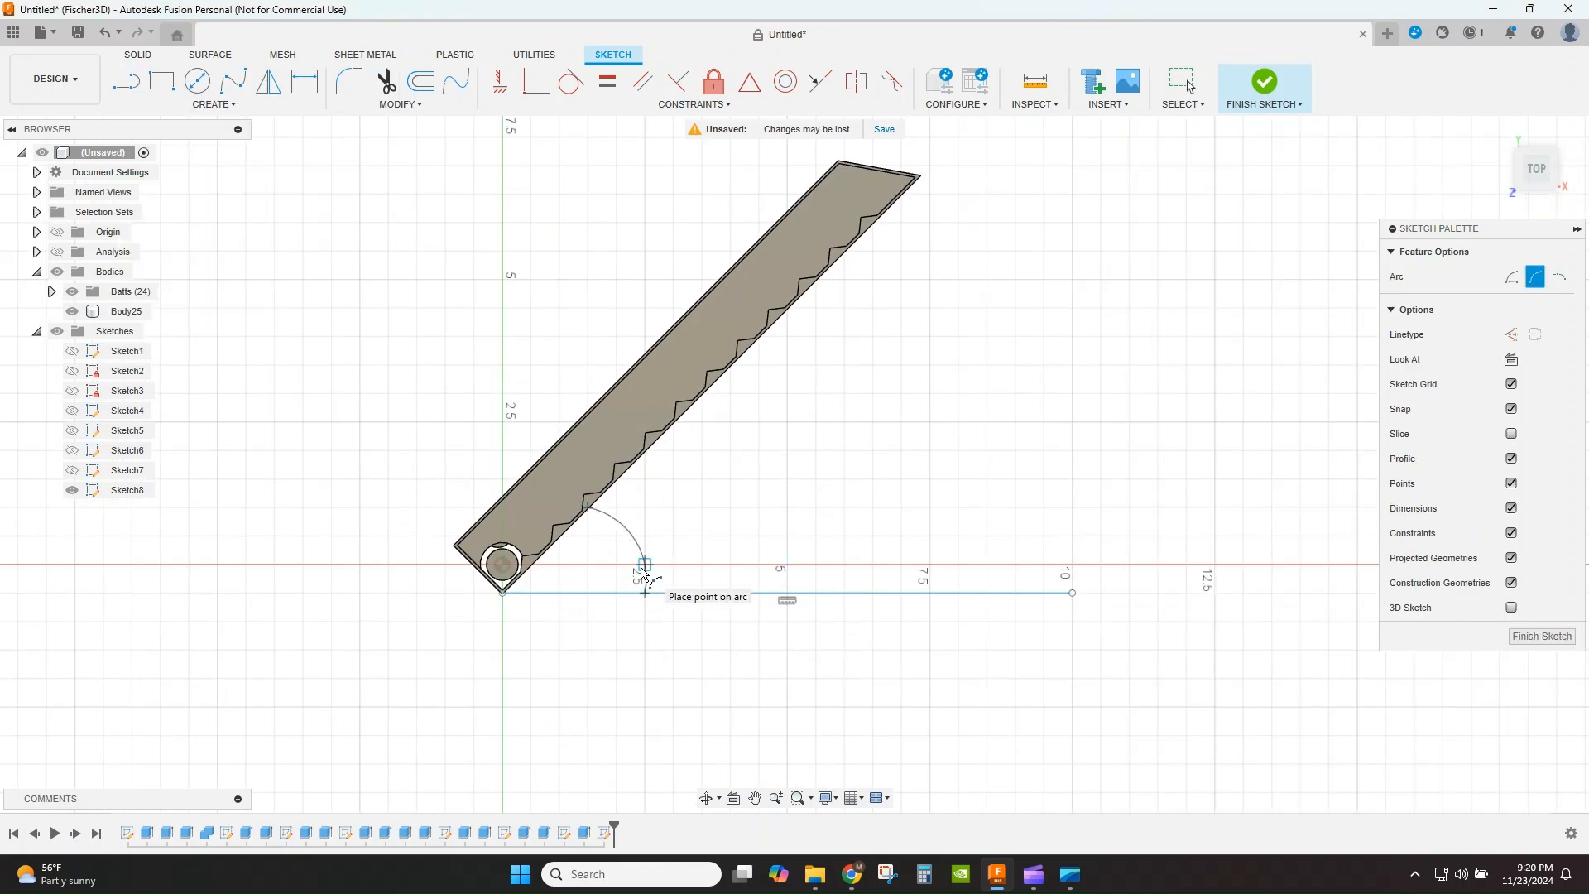
Place the arc's end point and add a Section Analysis through the holder.
{"action": "left_click", "coordinate": [1263, 83]}
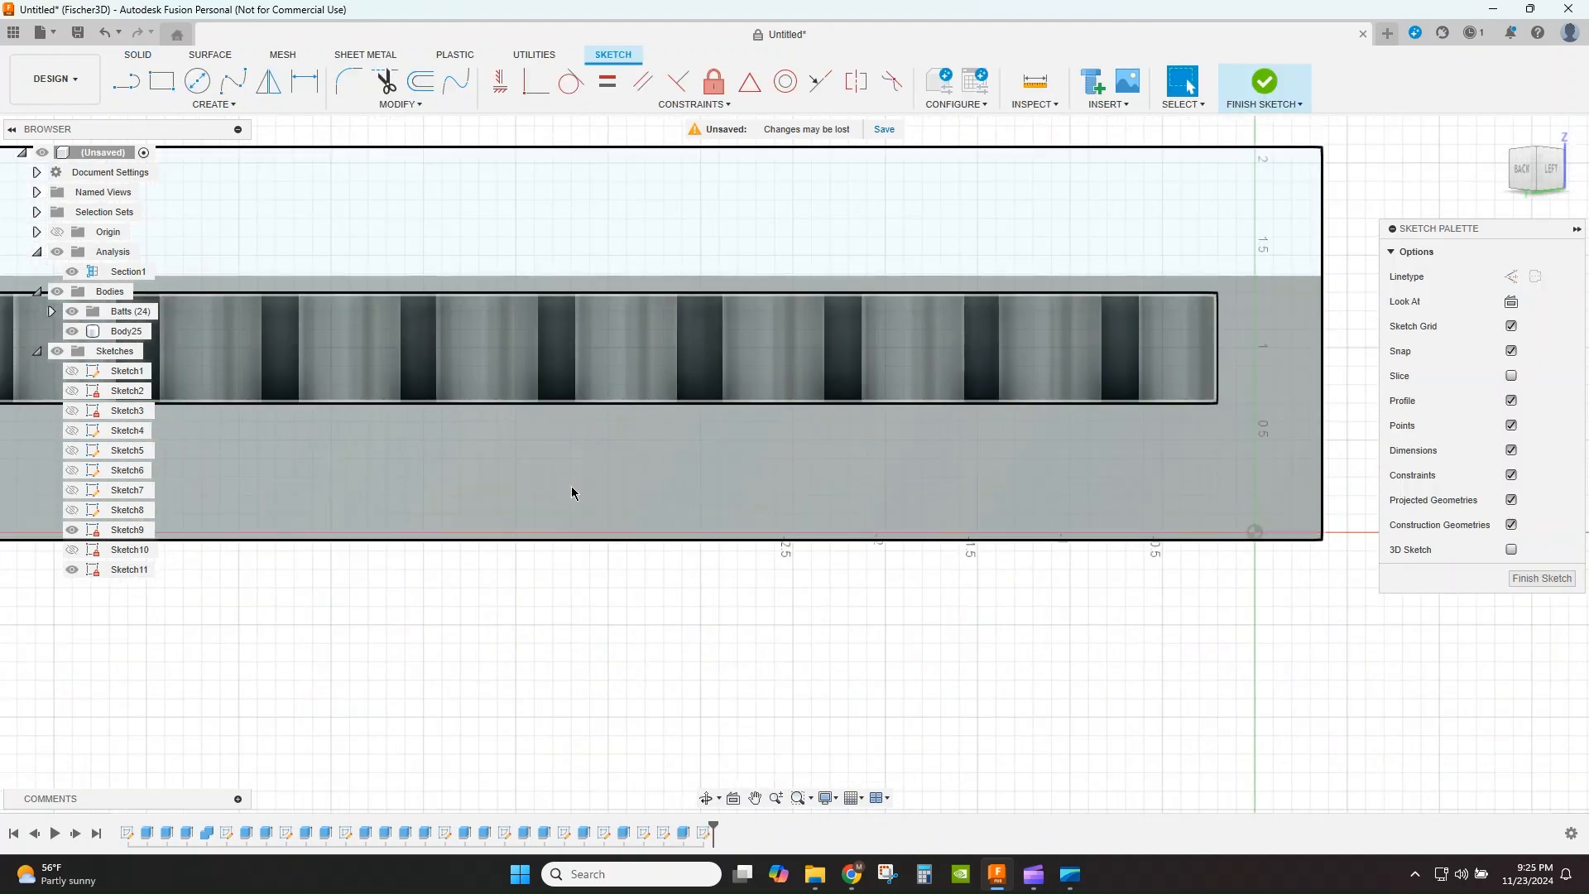
{"action": "left_click", "coordinate": [1262, 82]}
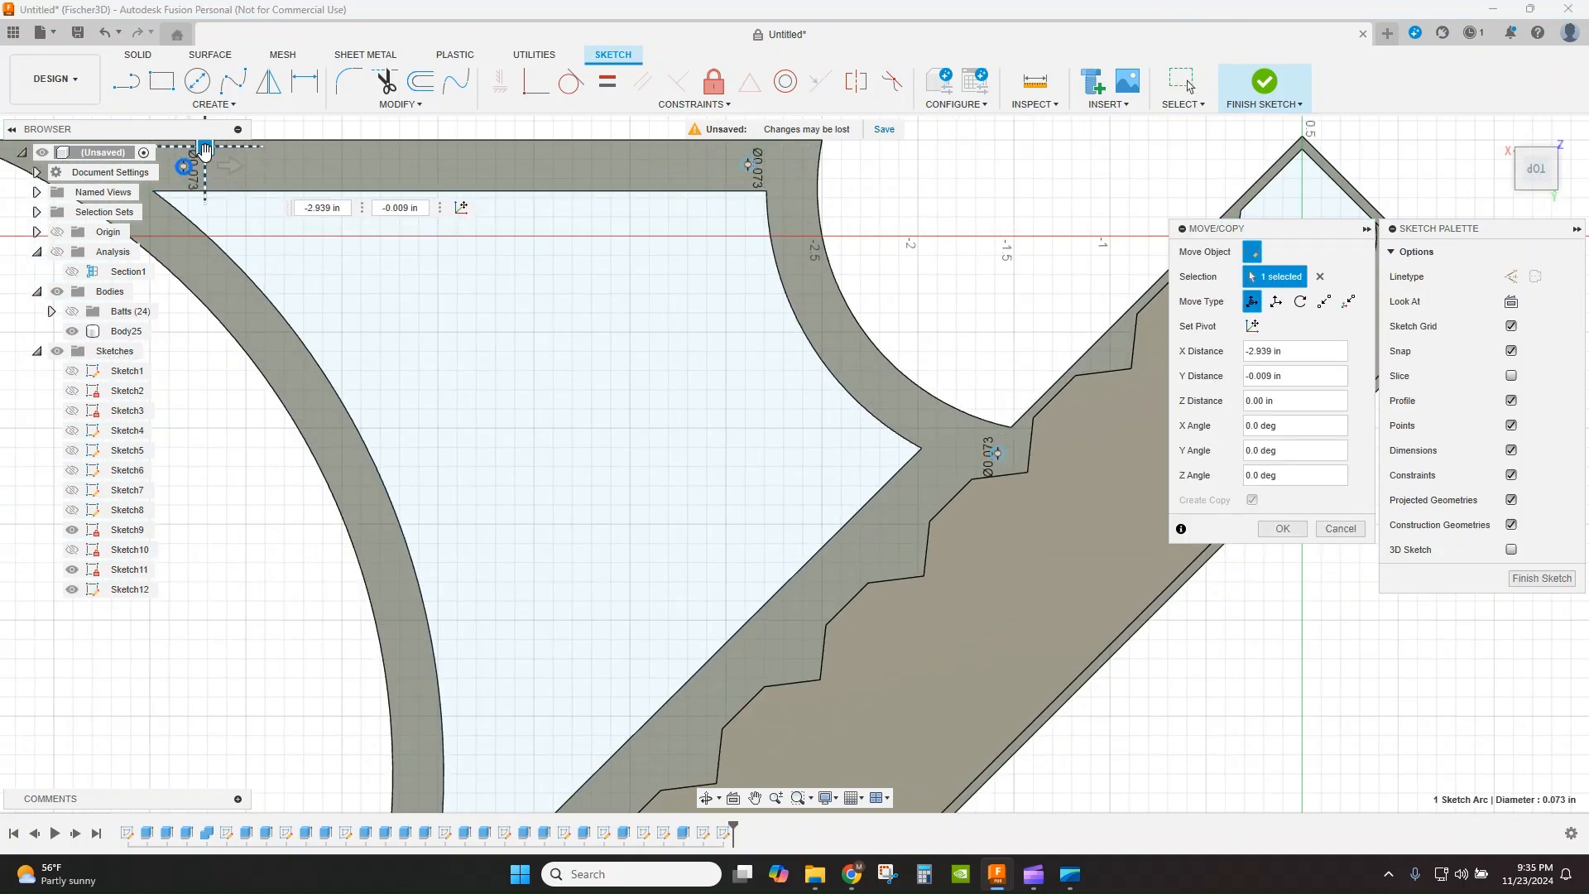
Confirm the Move/Copy of the arc and split the holder into LeftBatt and RightBatt bodies.
{"action": "left_click", "coordinate": [1280, 528]}
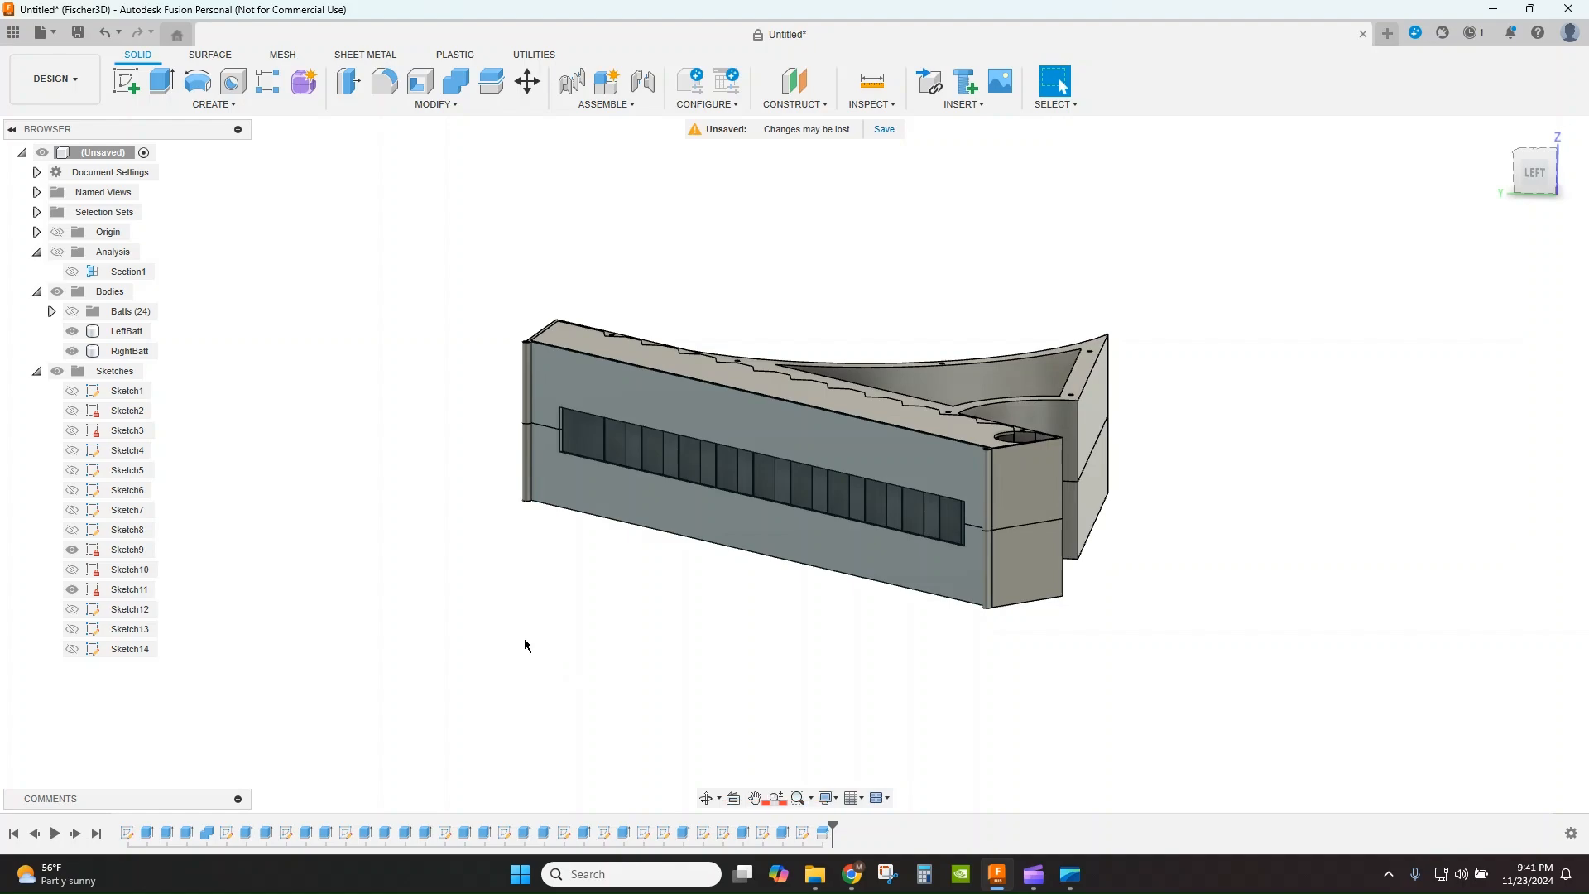
{"action": "right_click", "coordinate": [129, 351]}
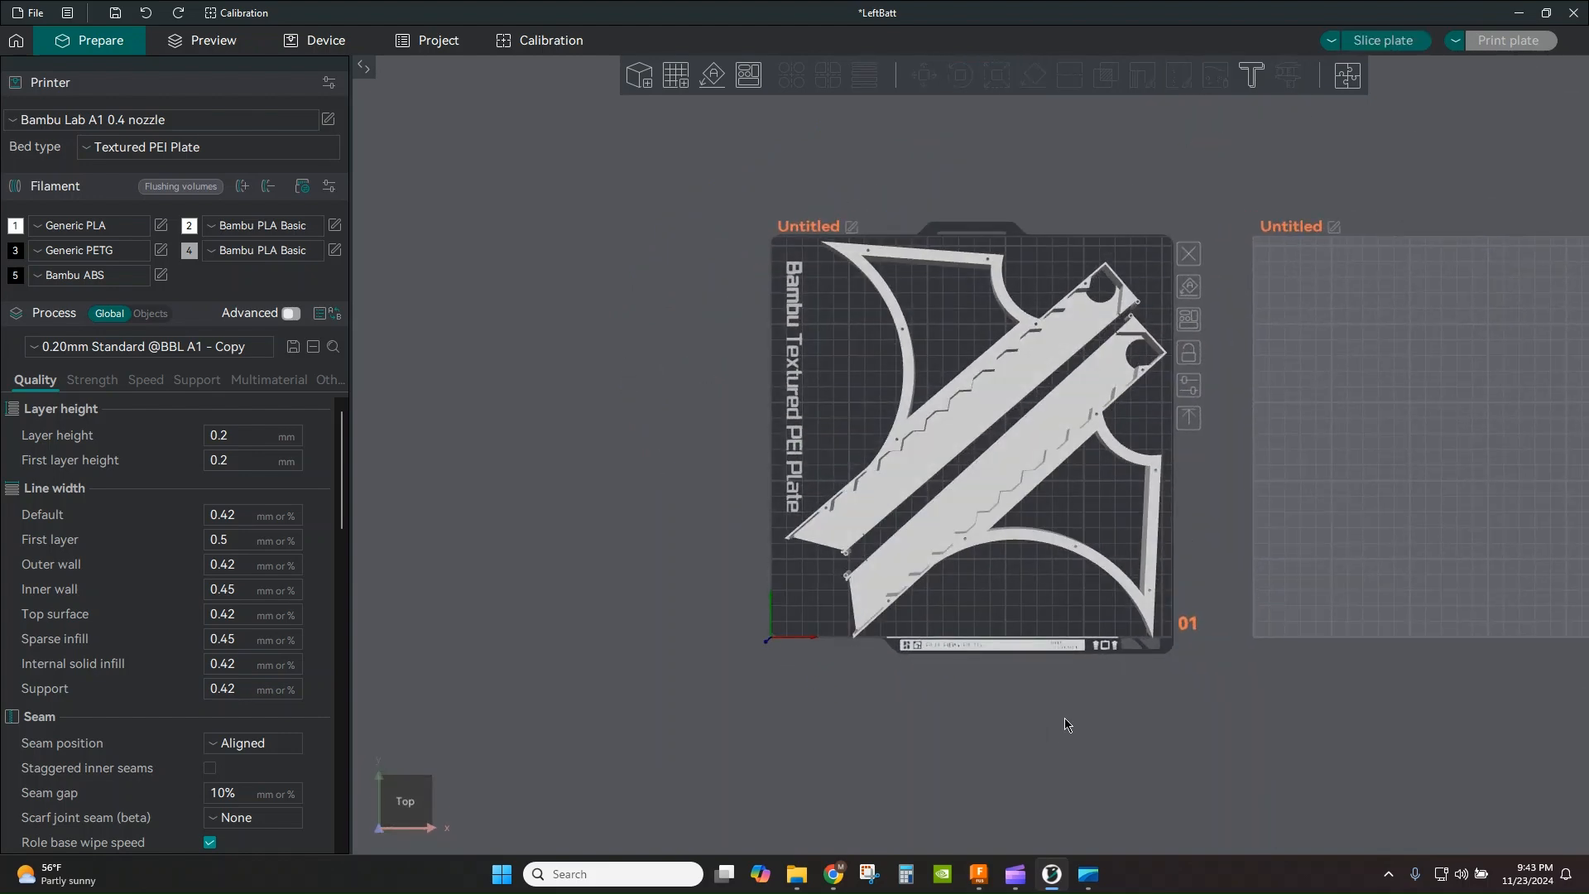
Choose the 0.24mm Draft process with Arachne wall generator and 3 wall loops.
{"action": "left_click", "coordinate": [959, 74]}
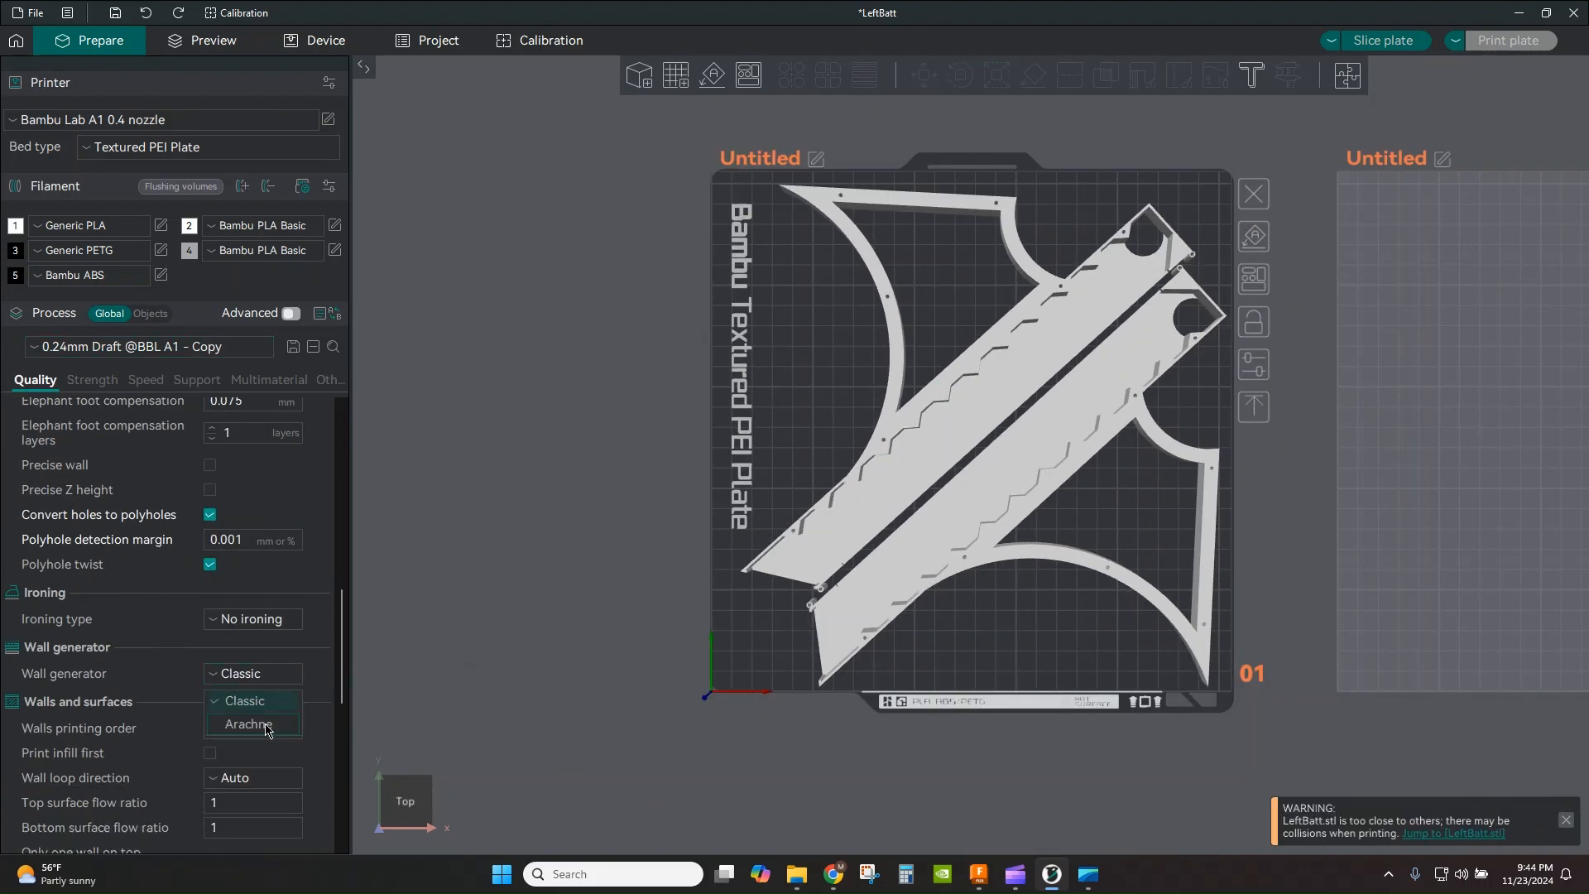
{"action": "left_click", "coordinate": [250, 727]}
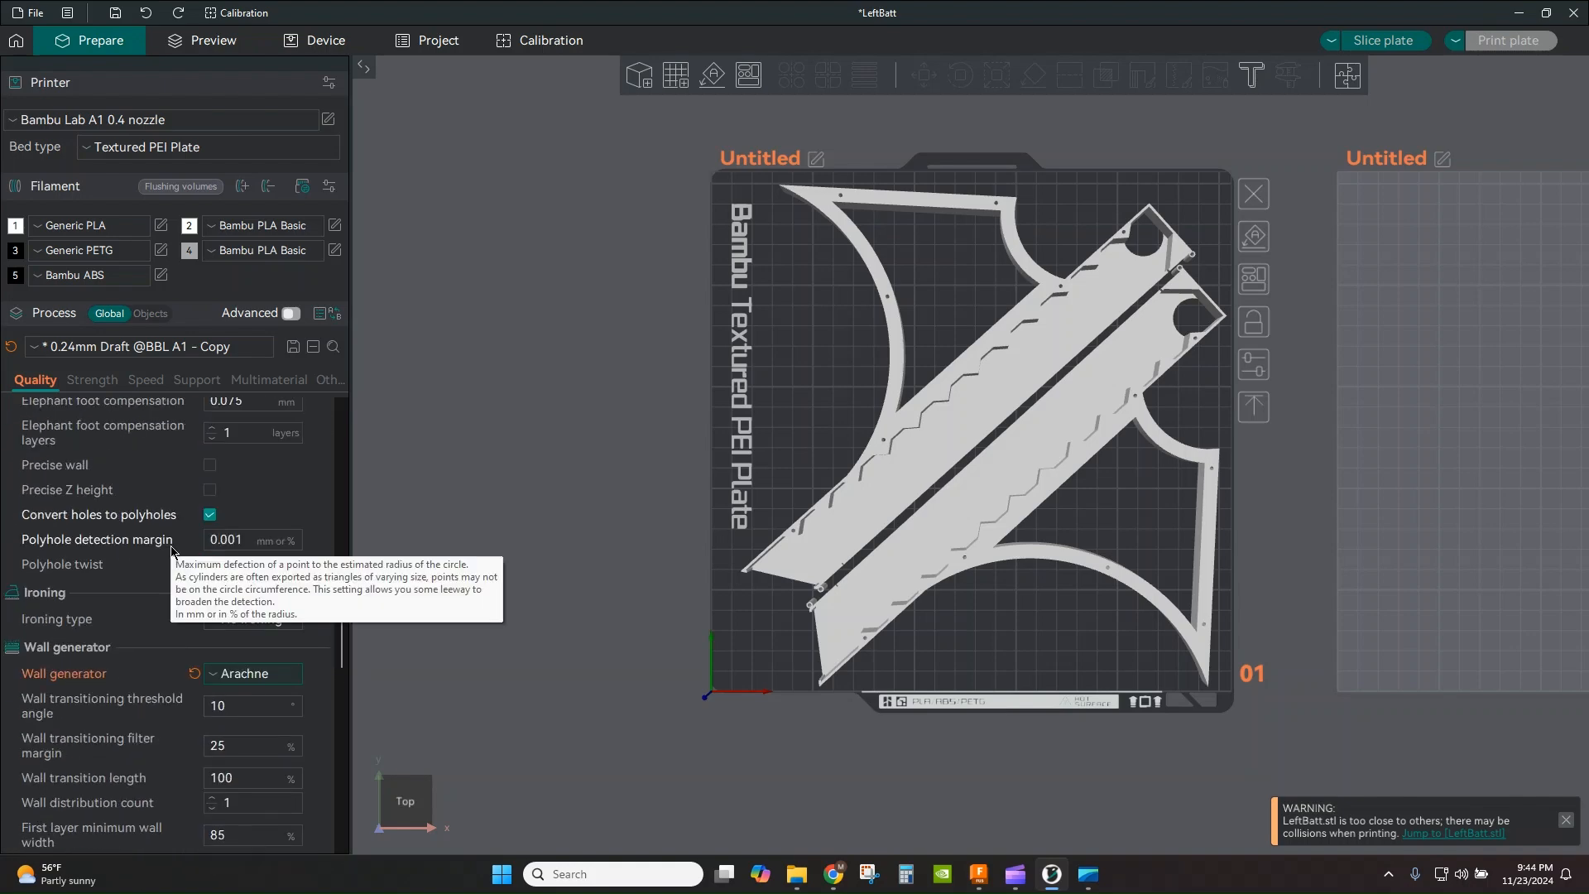
{"action": "left_click", "coordinate": [90, 381]}
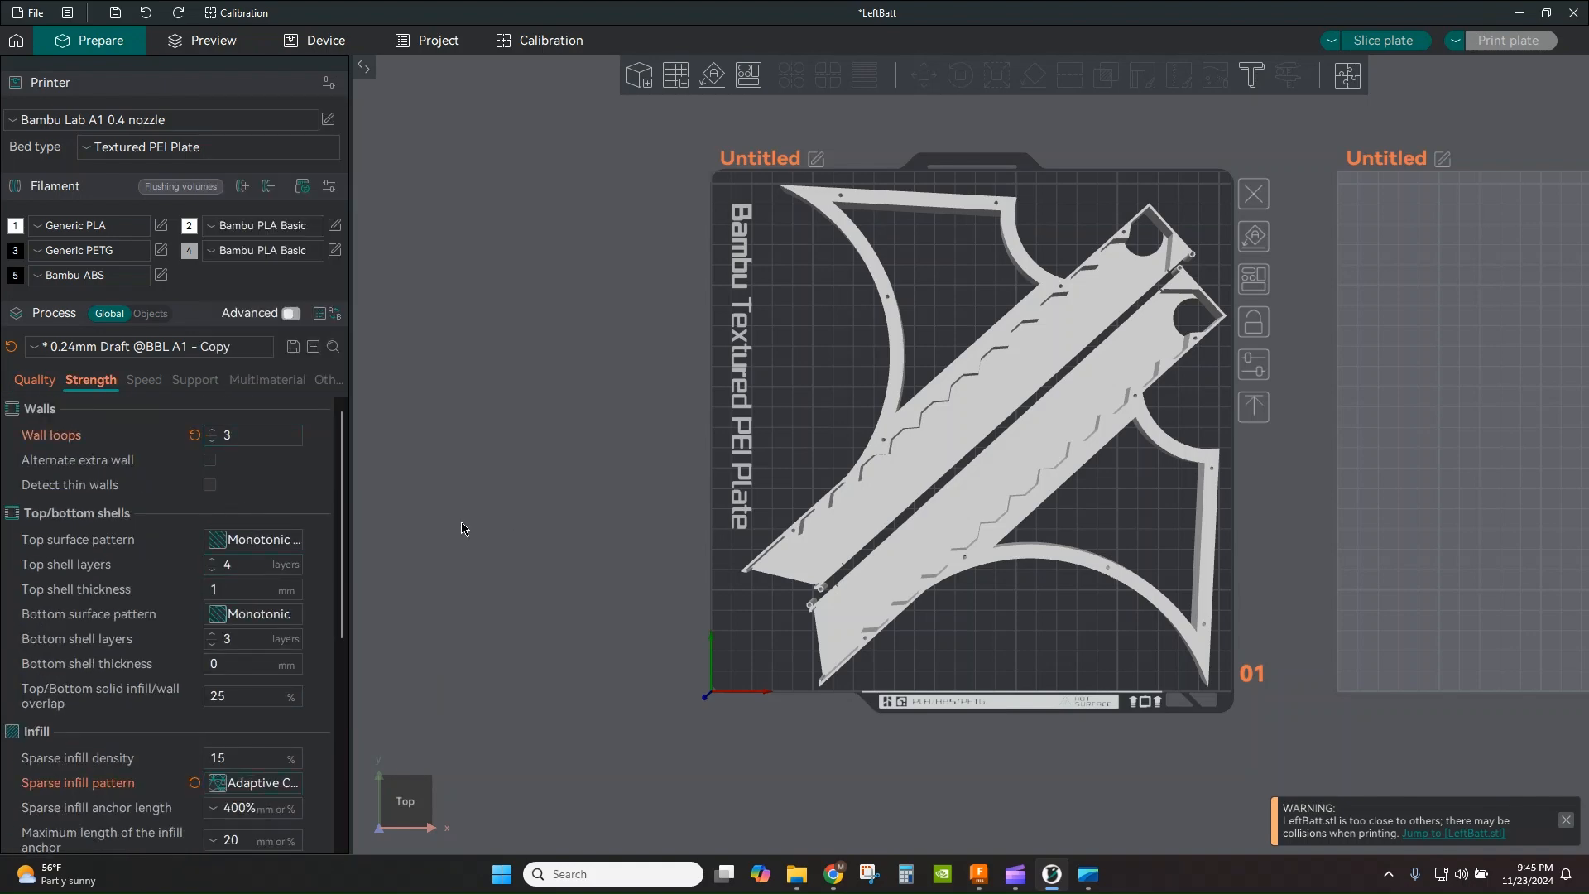
Slice the plate and preview the roughly 4h45m, 147 g print estimate.
{"action": "left_click", "coordinate": [212, 40]}
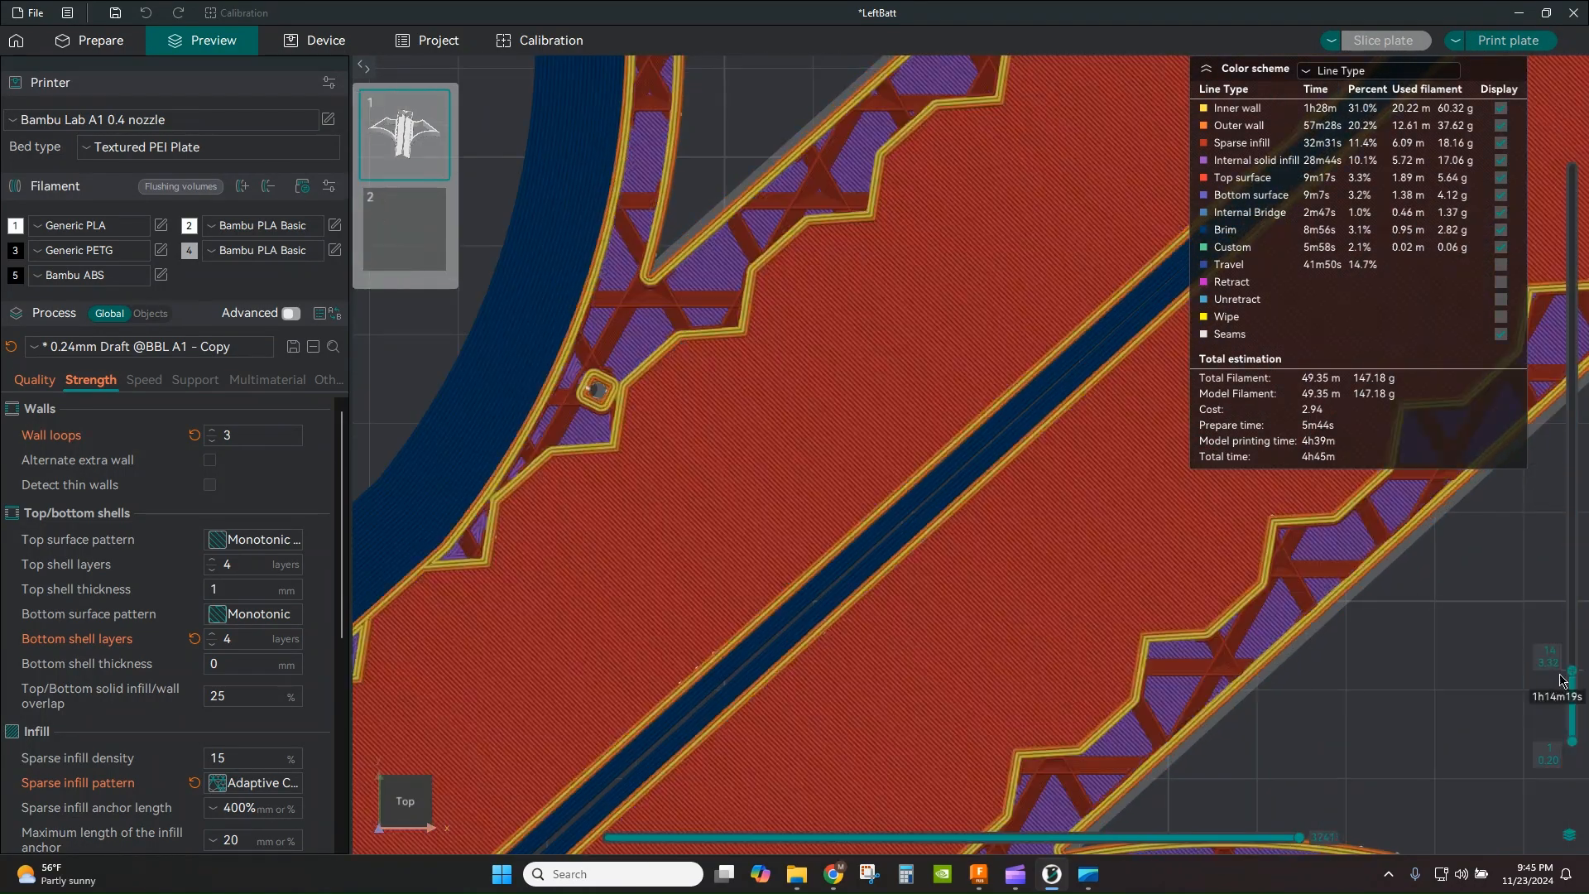
{"action": "left_click", "coordinate": [33, 380]}
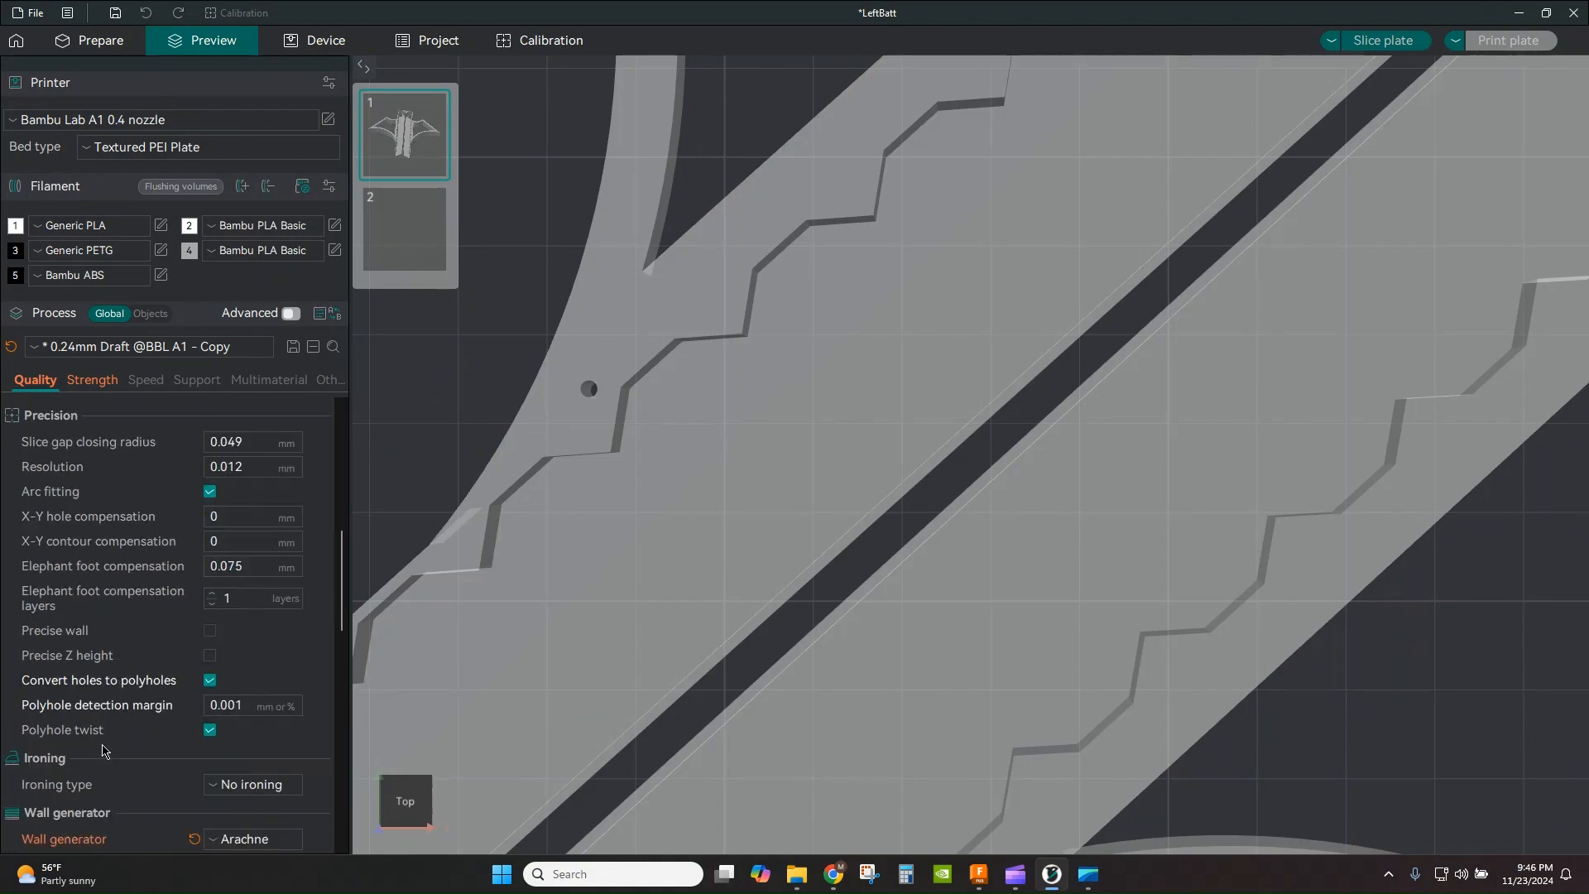
{"action": "left_click", "coordinate": [1382, 40]}
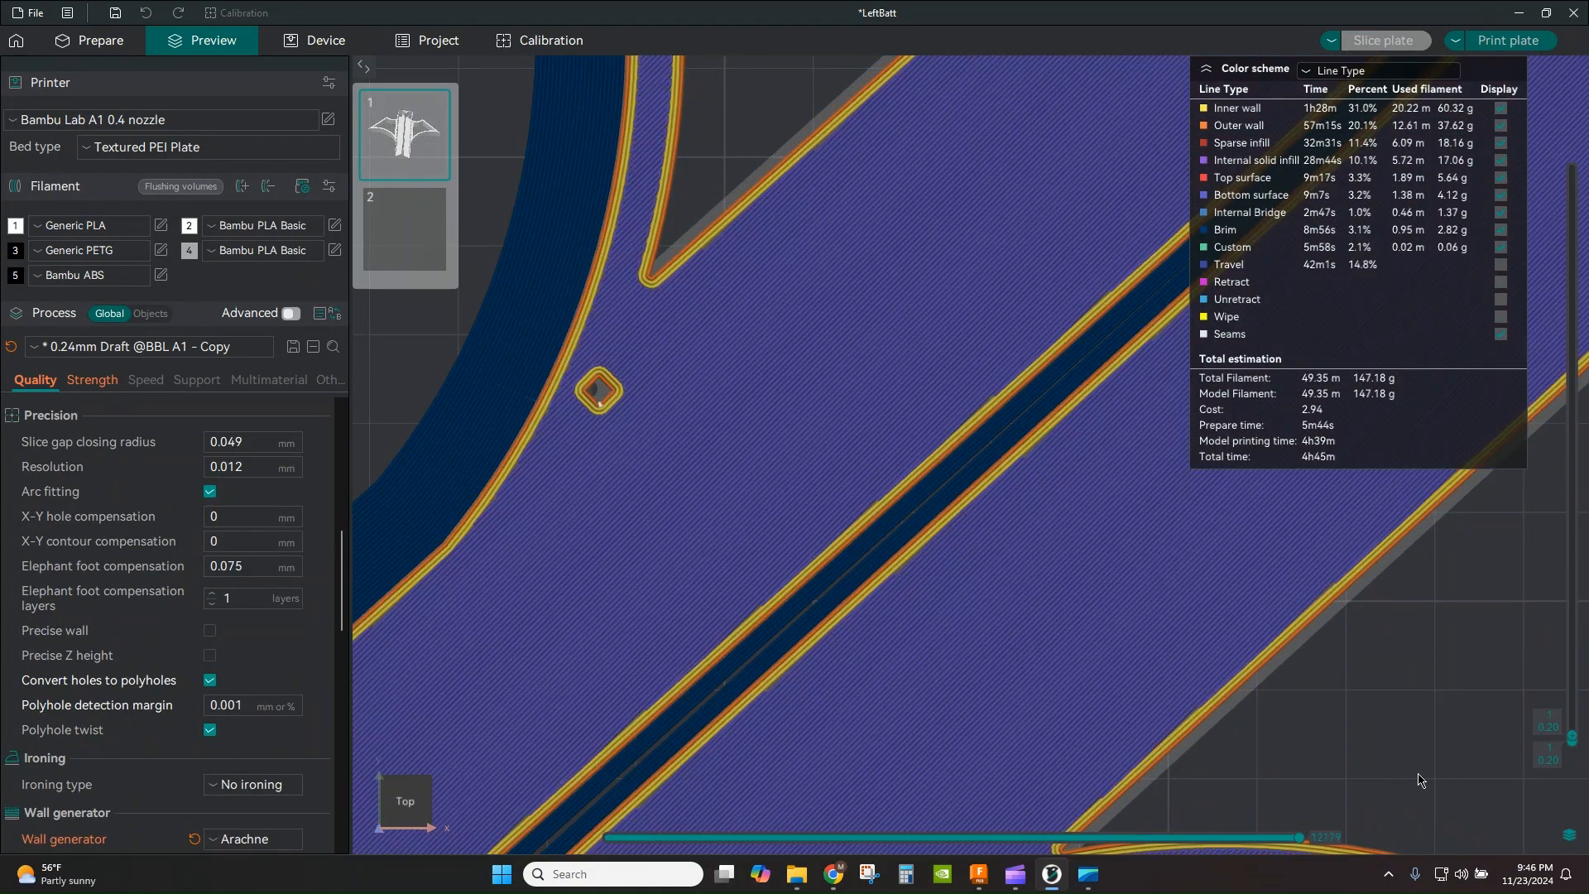